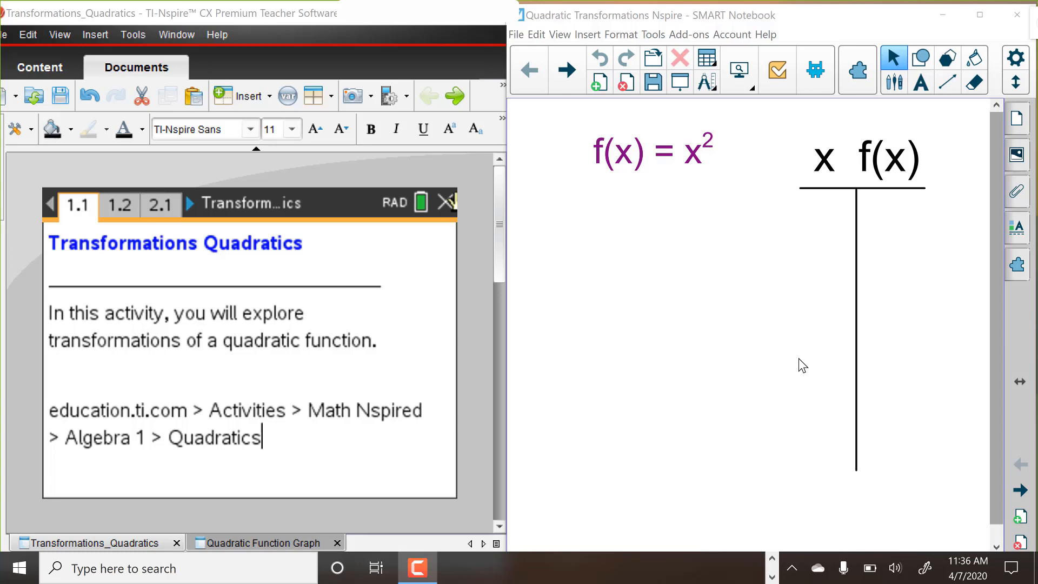
pyautogui.moveTo(634, 178)
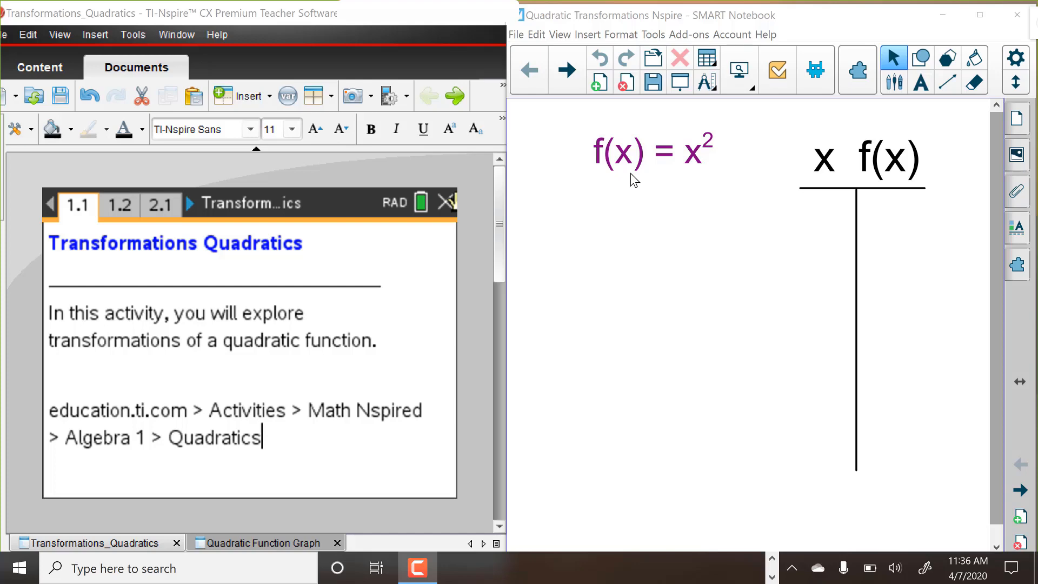
pyautogui.moveTo(757, 132)
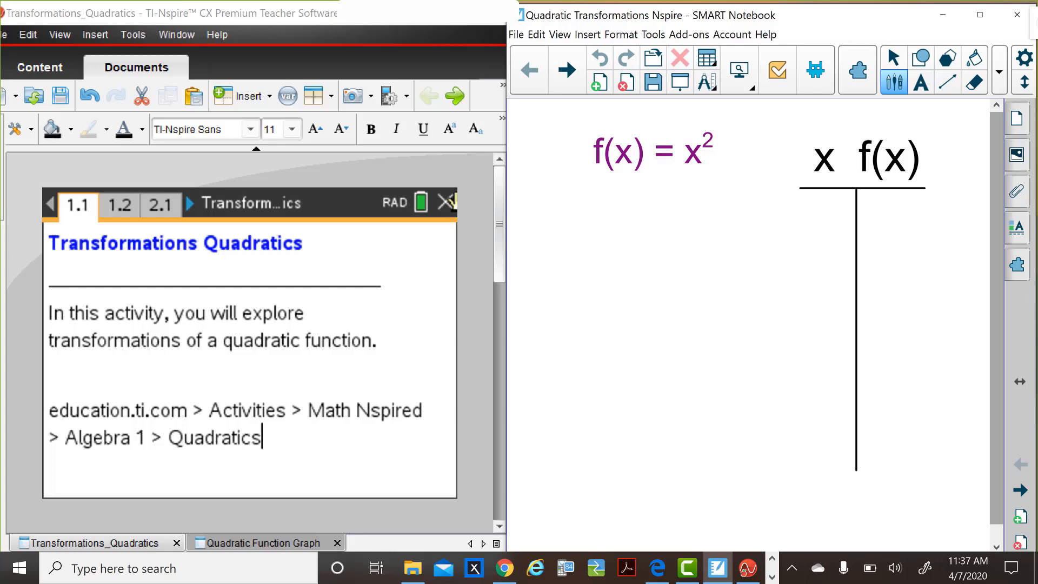
pyautogui.moveTo(619, 259)
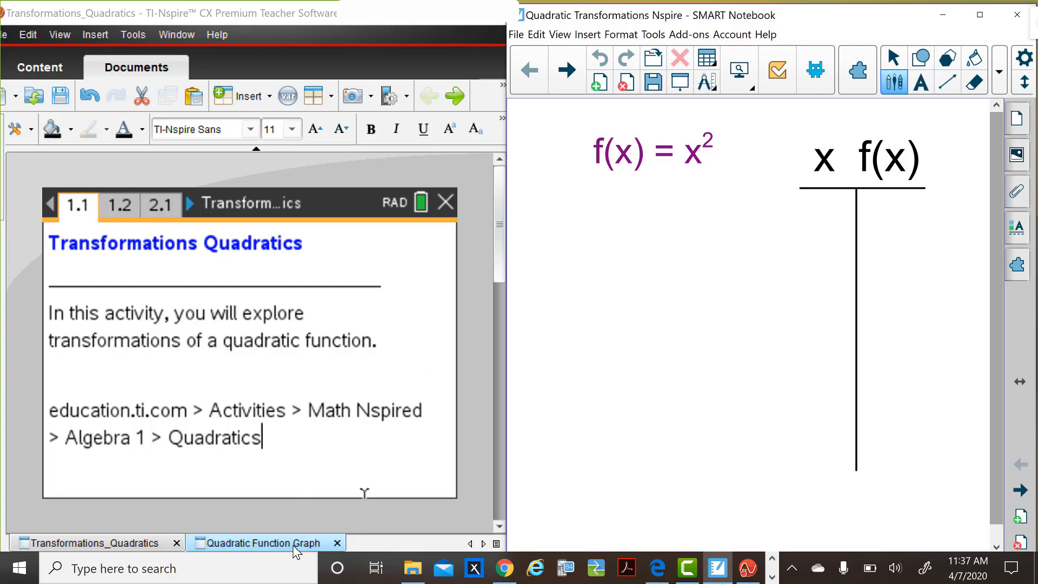
pyautogui.moveTo(270, 556)
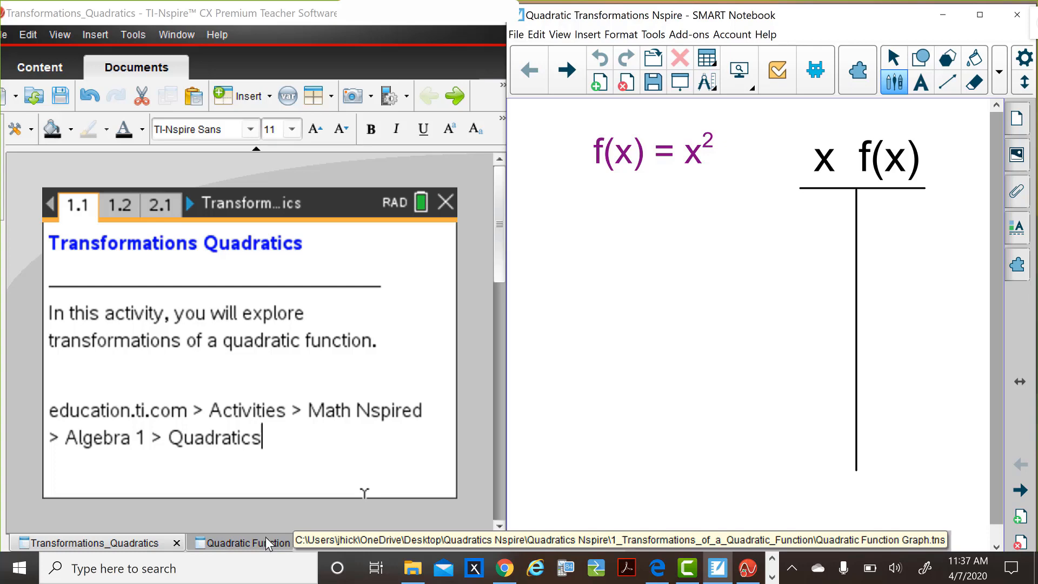
# Handwrite the f(x)=x² table pairs 0→0, 1→1, −2→4, 1.5→2.25 and advance to the domain/range page
pyautogui.click(246, 543)
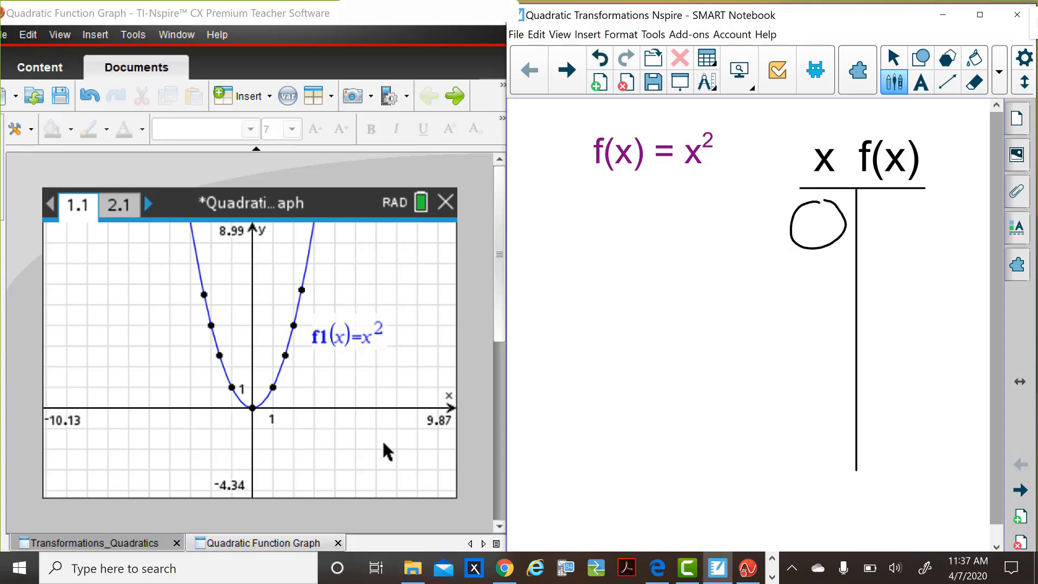
pyautogui.moveTo(880, 205); pyautogui.dragTo(923, 249)
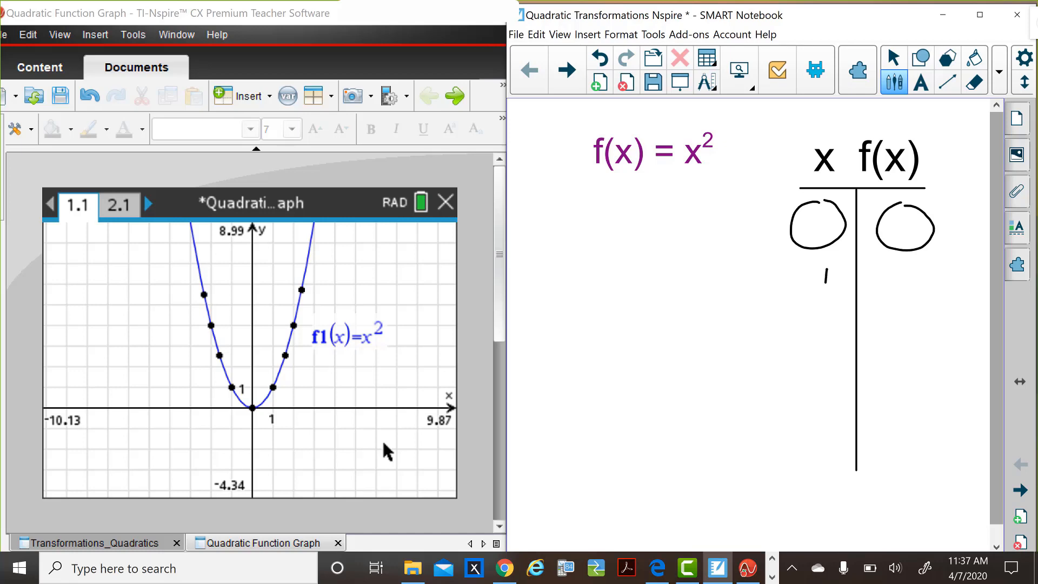
pyautogui.moveTo(908, 275); pyautogui.dragTo(909, 308)
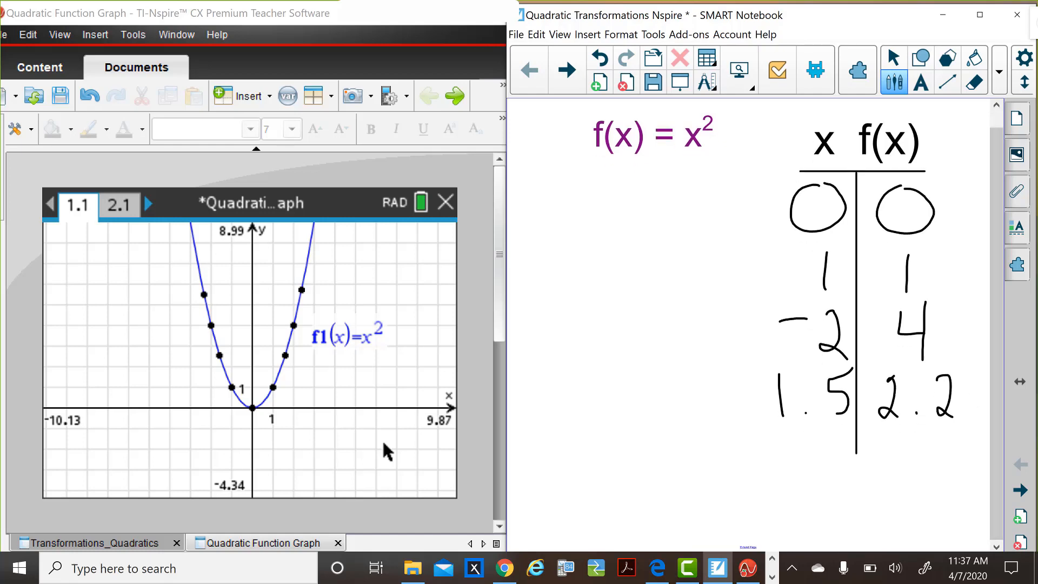
pyautogui.write('5')
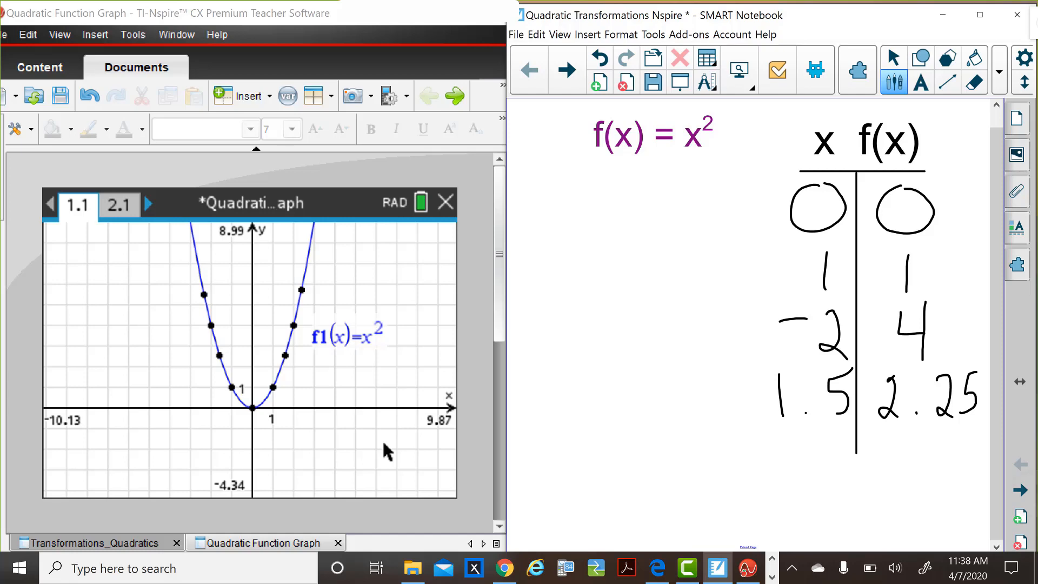
pyautogui.click(567, 70)
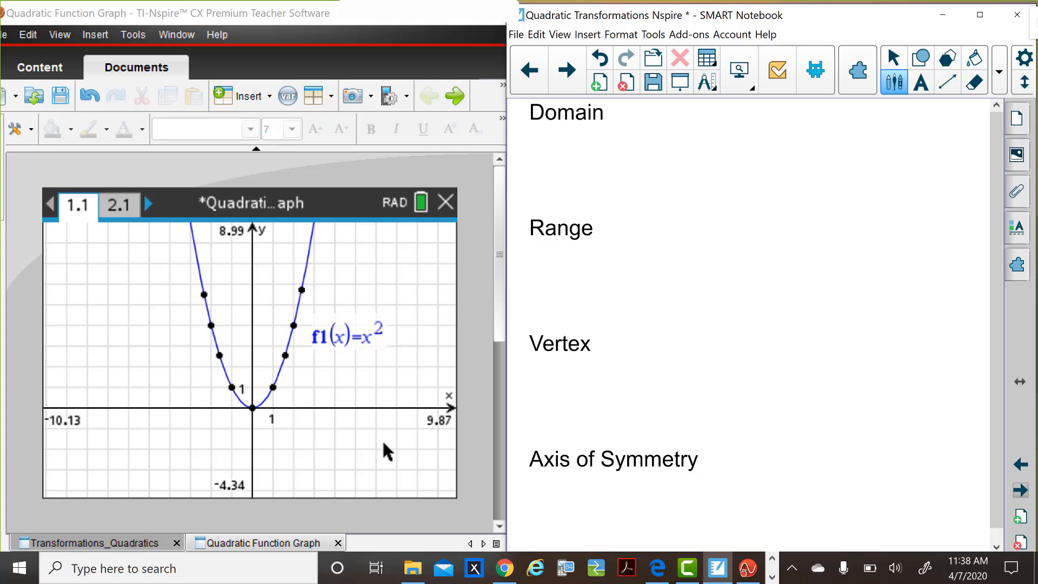
# Handwrite domain all real x, range y ≥ 0, vertex (0,0) and axis of symmetry x = 0
pyautogui.moveTo(633, 119); pyautogui.dragTo(675, 149)
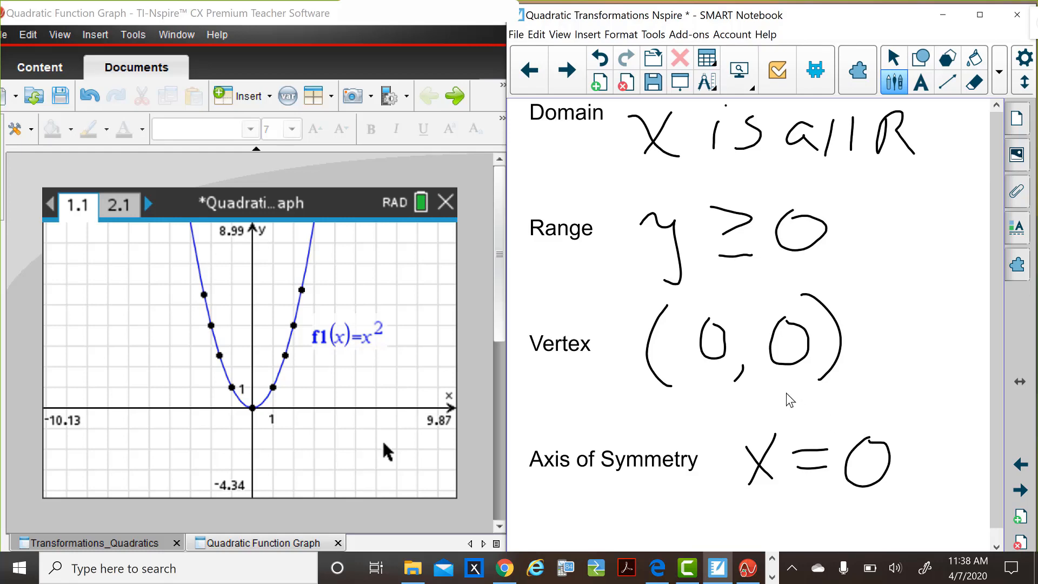
pyautogui.moveTo(251, 331)
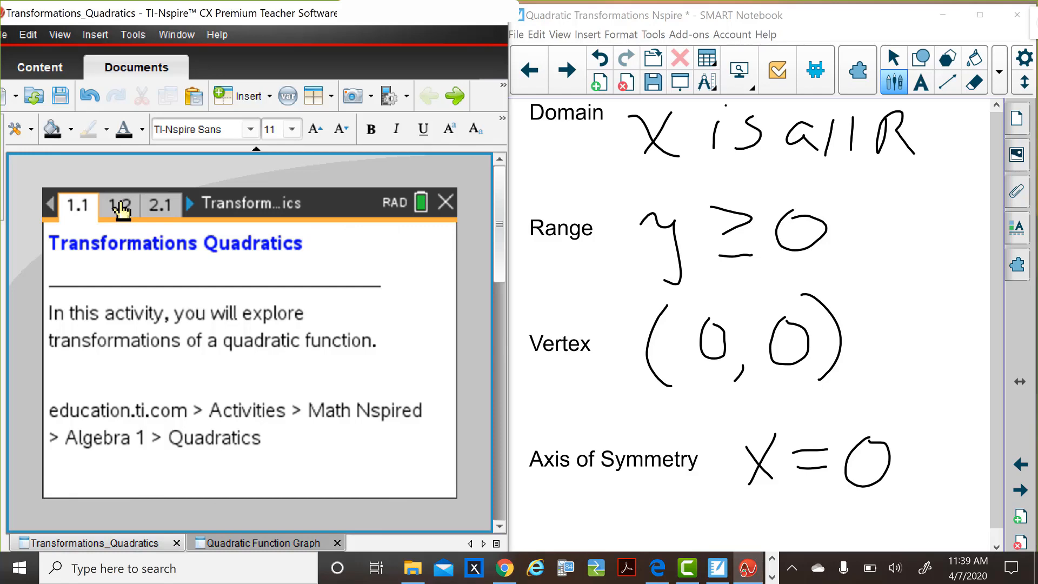
# On page 1.2, step slider a from −0.6 down to −1.2 then up to 0, flattening f1(x)=a·x²
pyautogui.click(120, 204)
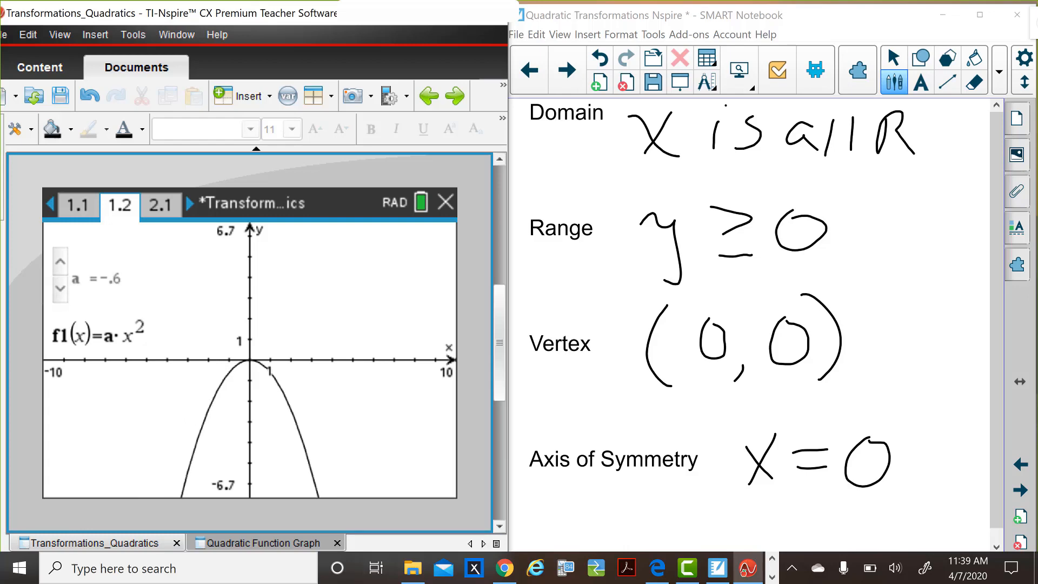
pyautogui.click(59, 290)
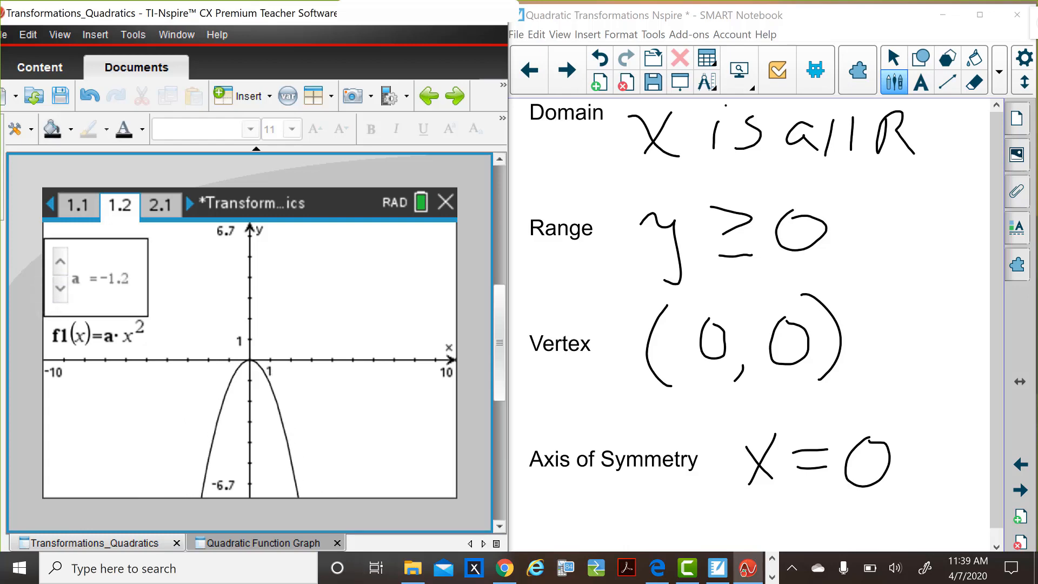
pyautogui.click(61, 262)
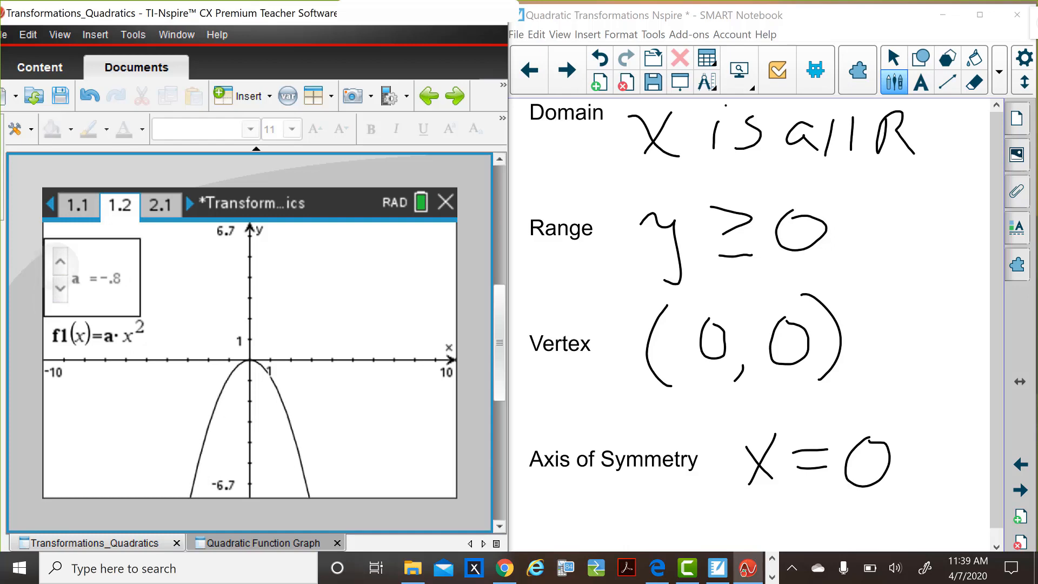
pyautogui.click(59, 263)
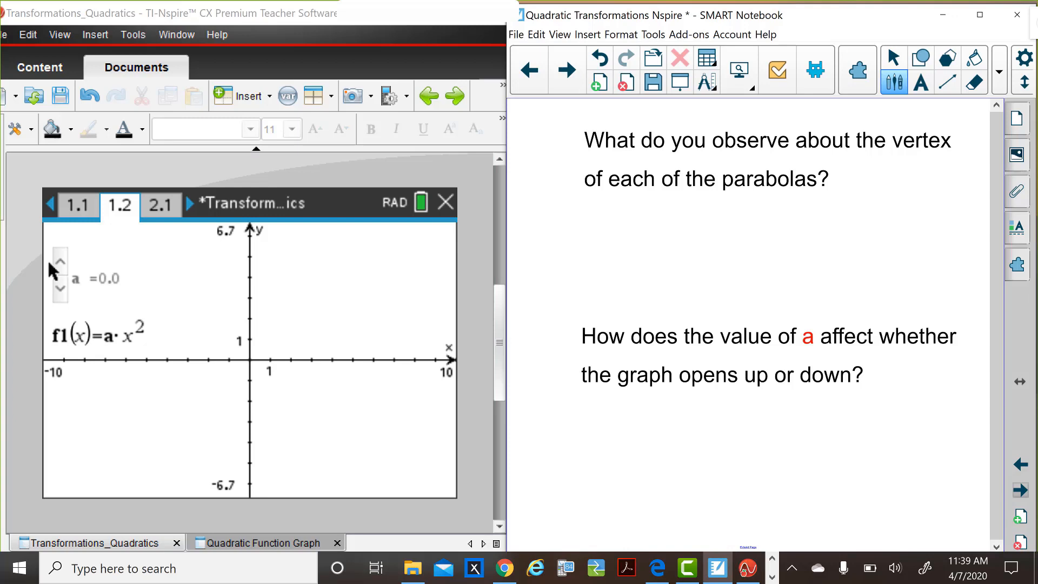
# Step a up to 0.8, back down through 0.4 and 0.2 to negative values, then to 0 and below again
pyautogui.click(58, 273)
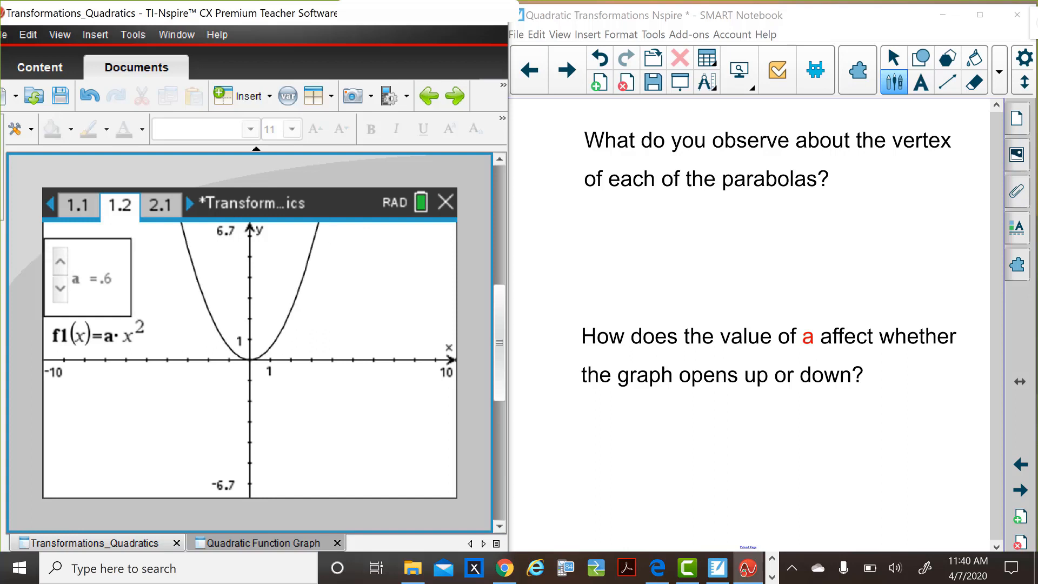
pyautogui.click(59, 259)
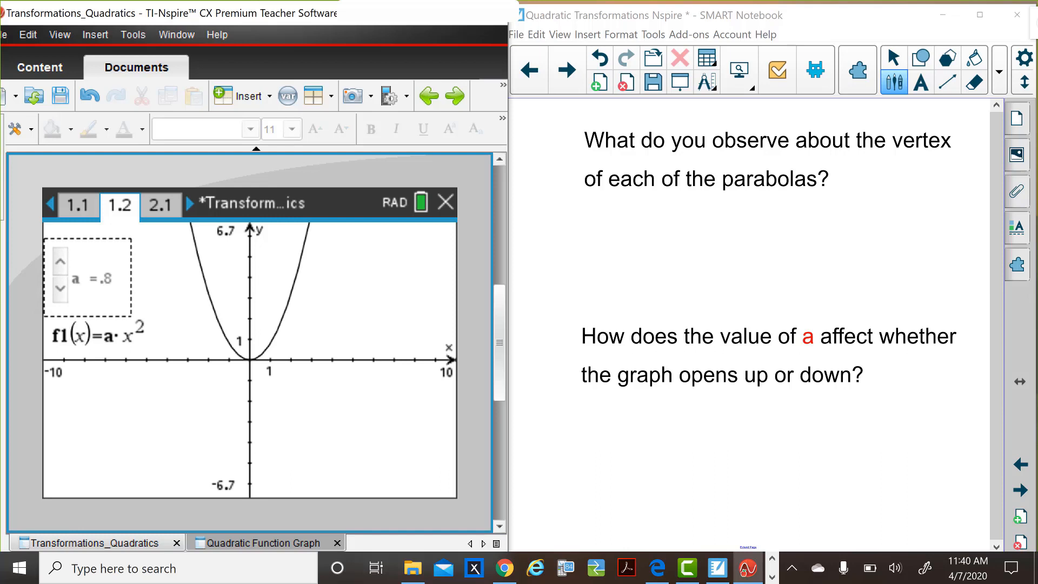
pyautogui.click(58, 303)
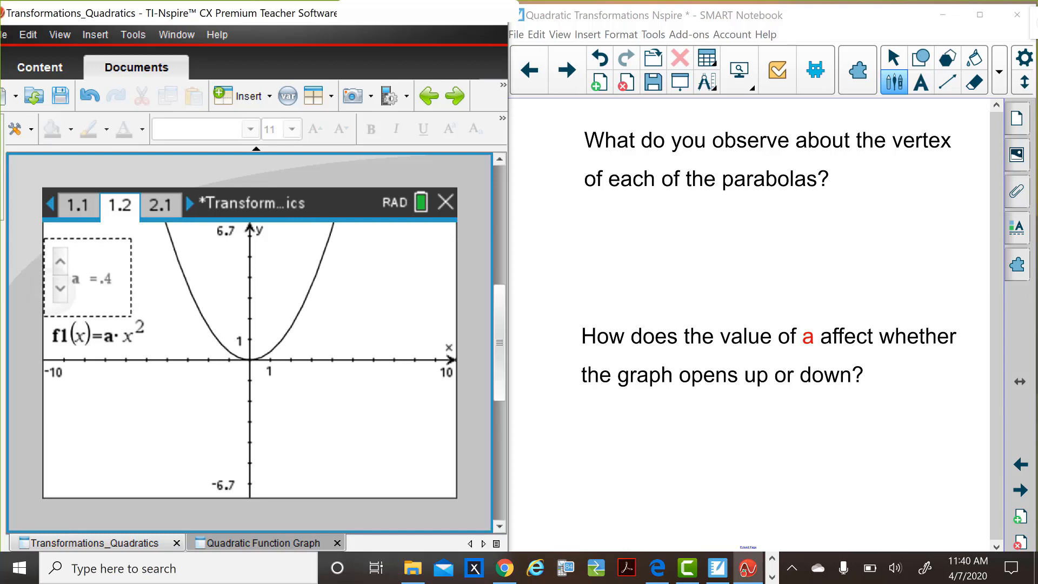
pyautogui.click(59, 303)
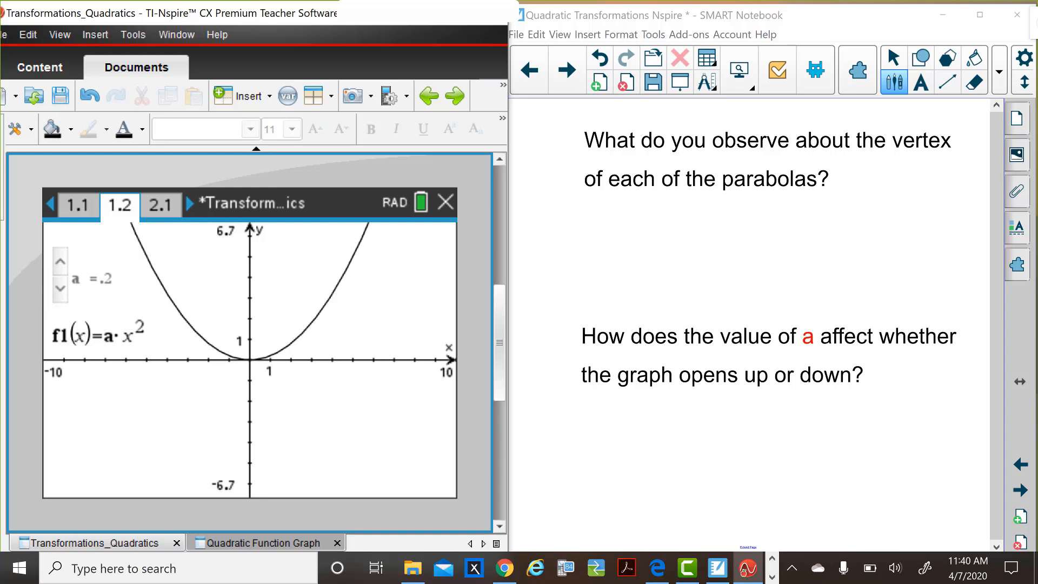
pyautogui.click(60, 303)
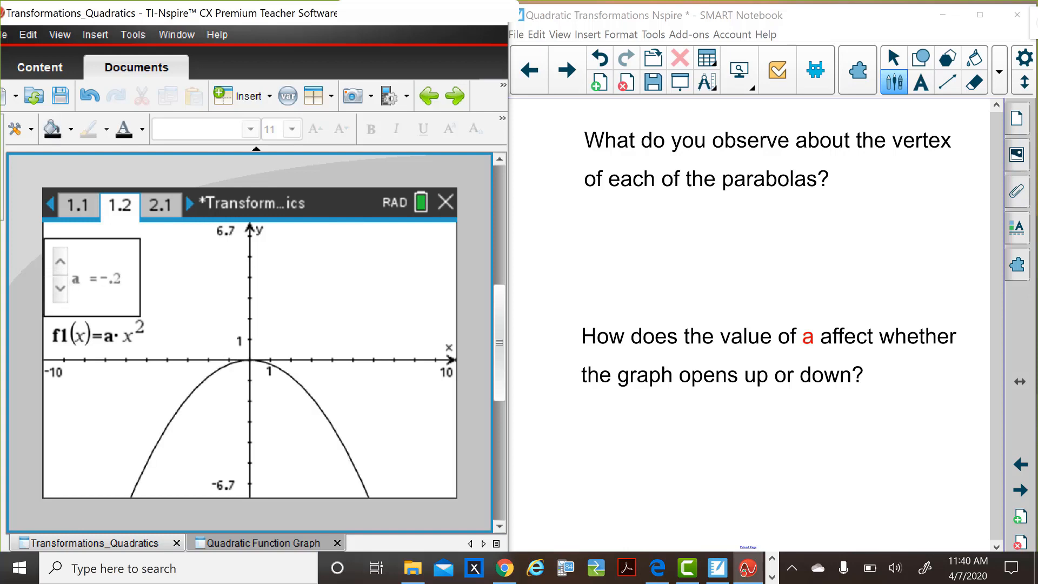
pyautogui.click(61, 303)
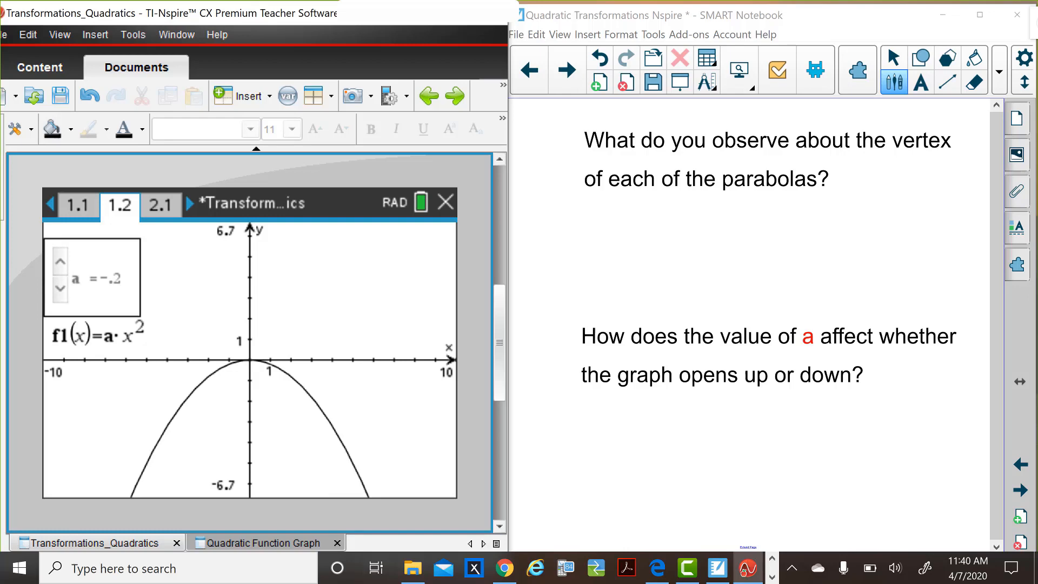
pyautogui.click(61, 262)
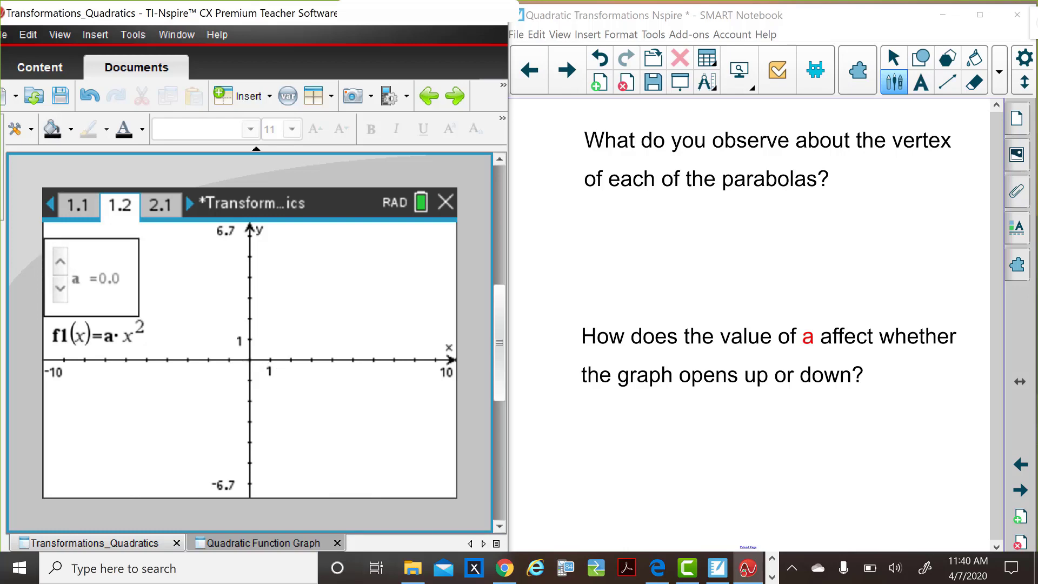
pyautogui.click(59, 303)
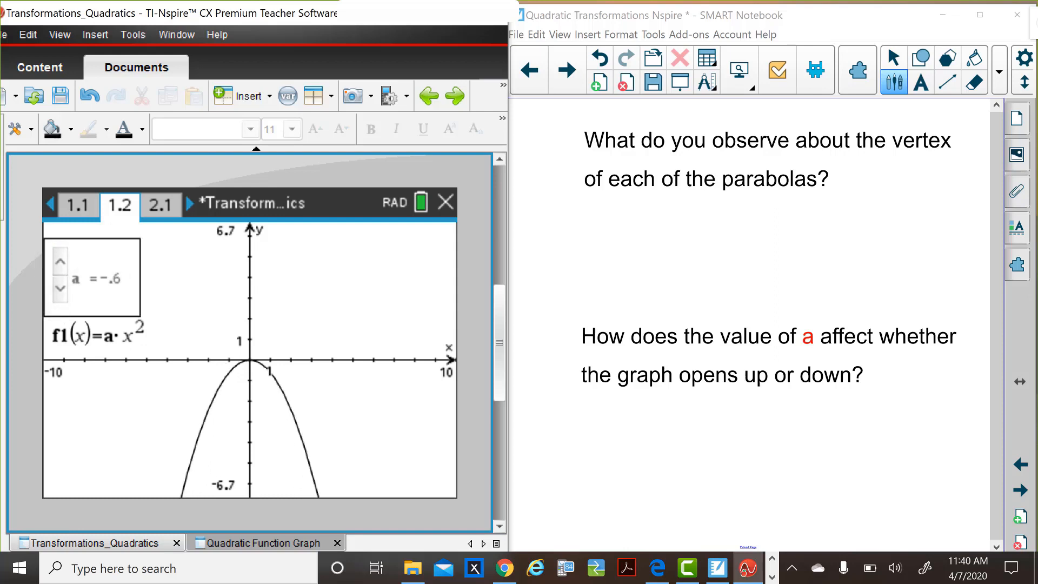
pyautogui.moveTo(78, 302)
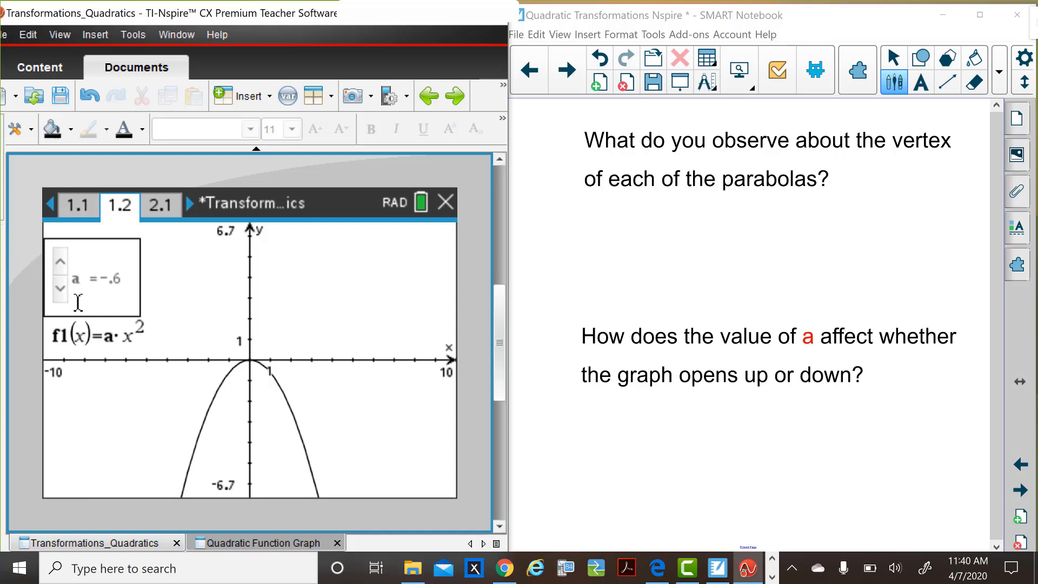
# Step a down to −1.2, back up through −0.2, and above zero to 0.4 for a wide upward parabola
pyautogui.click(61, 288)
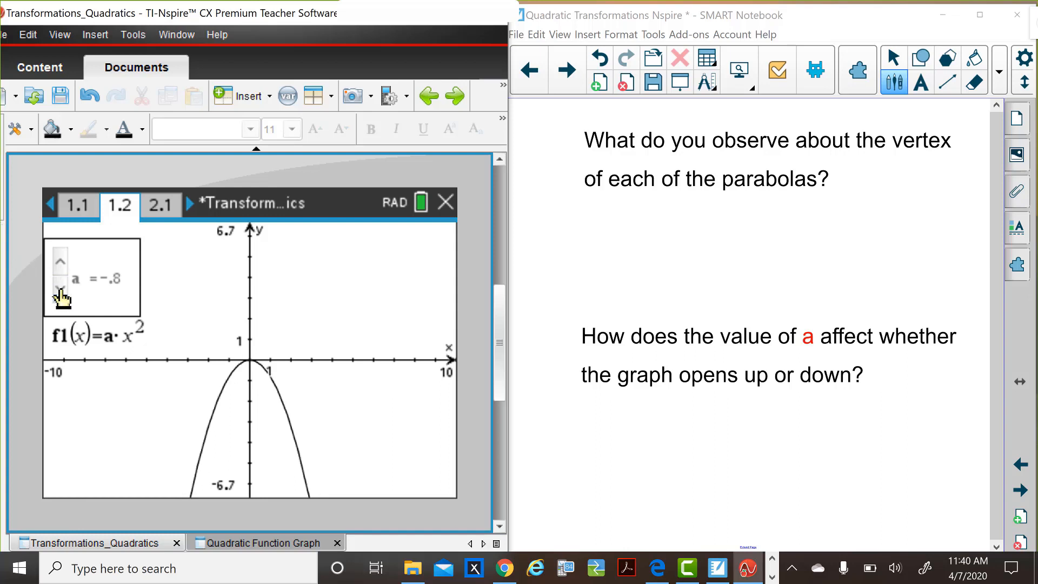
pyautogui.click(61, 288)
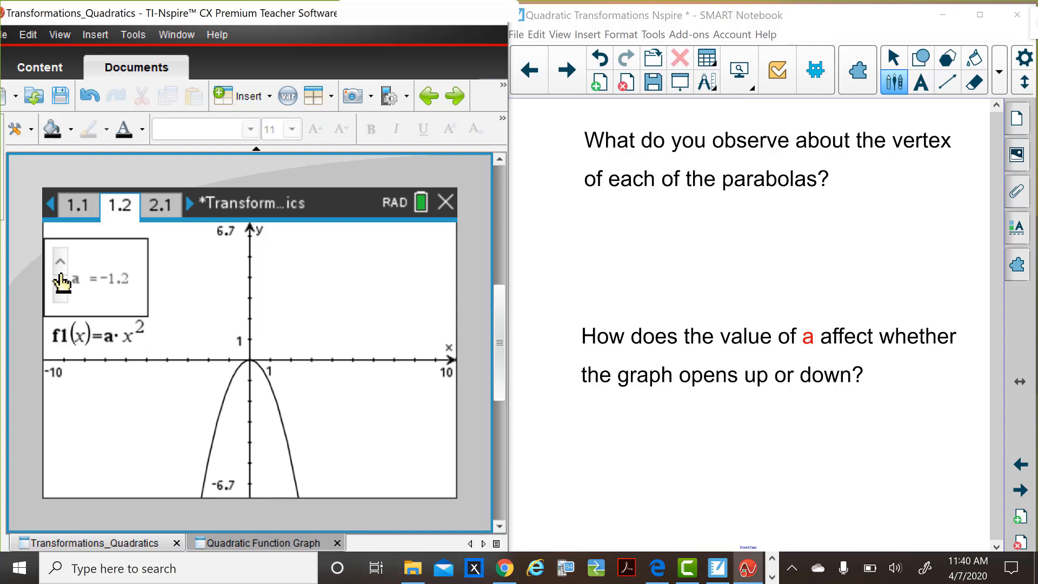
pyautogui.click(59, 260)
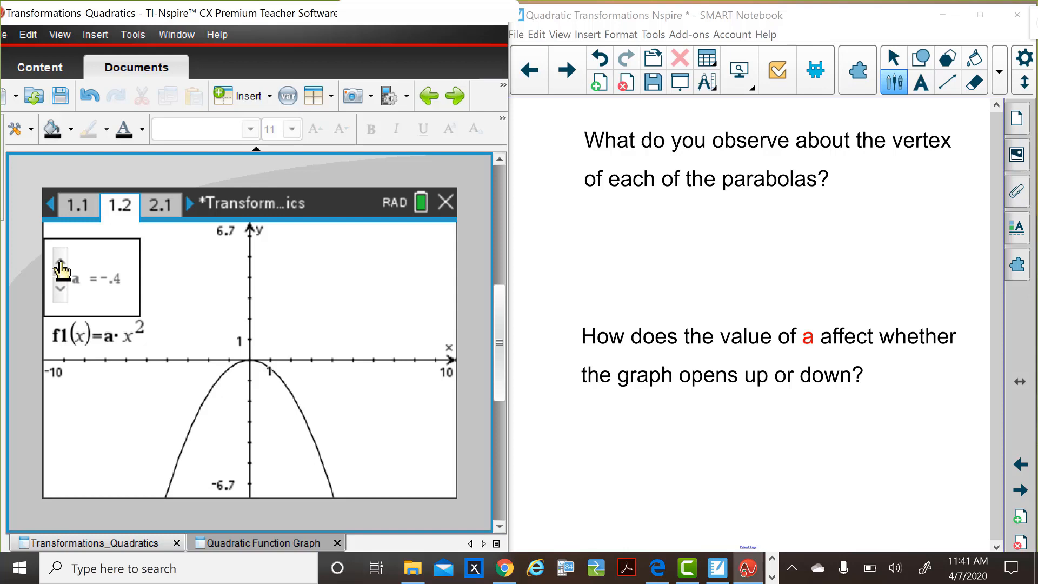
pyautogui.click(60, 260)
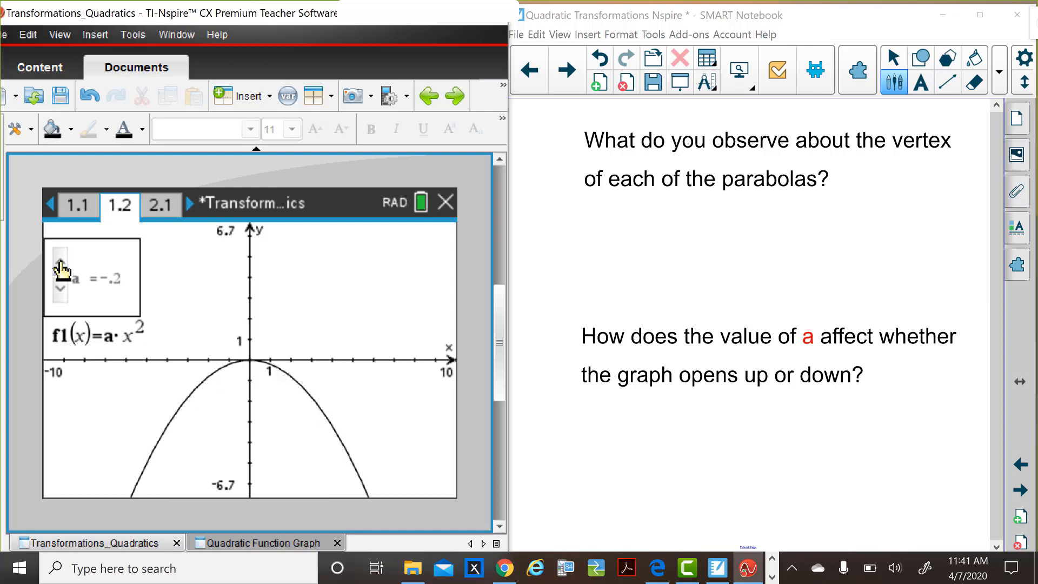
pyautogui.click(60, 288)
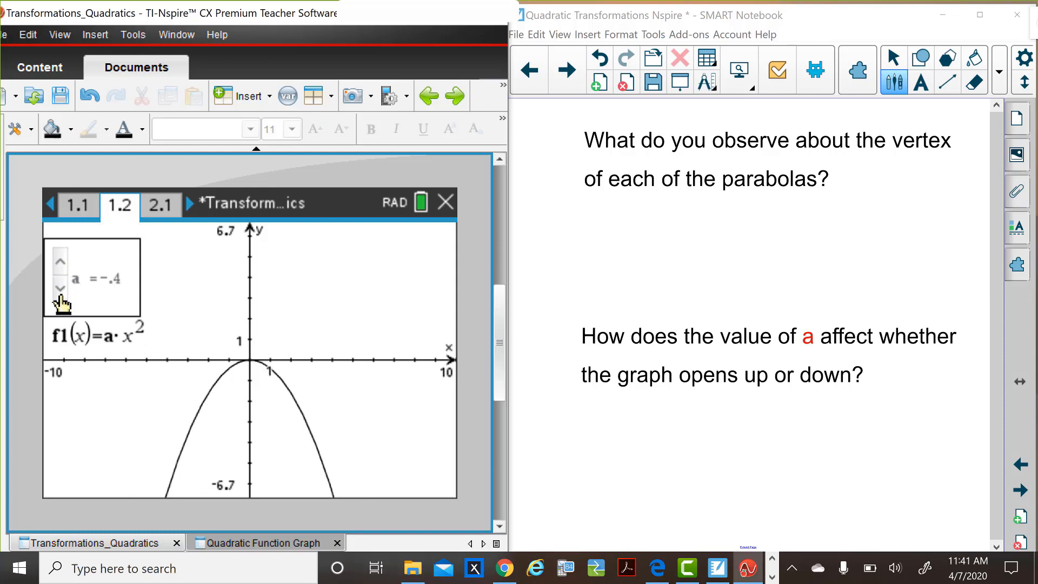
pyautogui.click(59, 260)
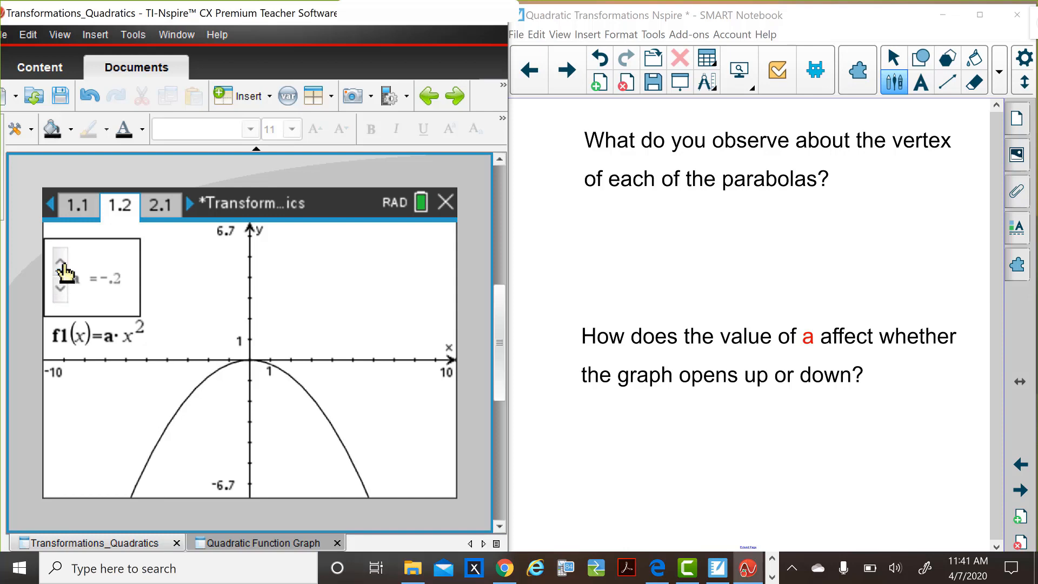
pyautogui.click(61, 266)
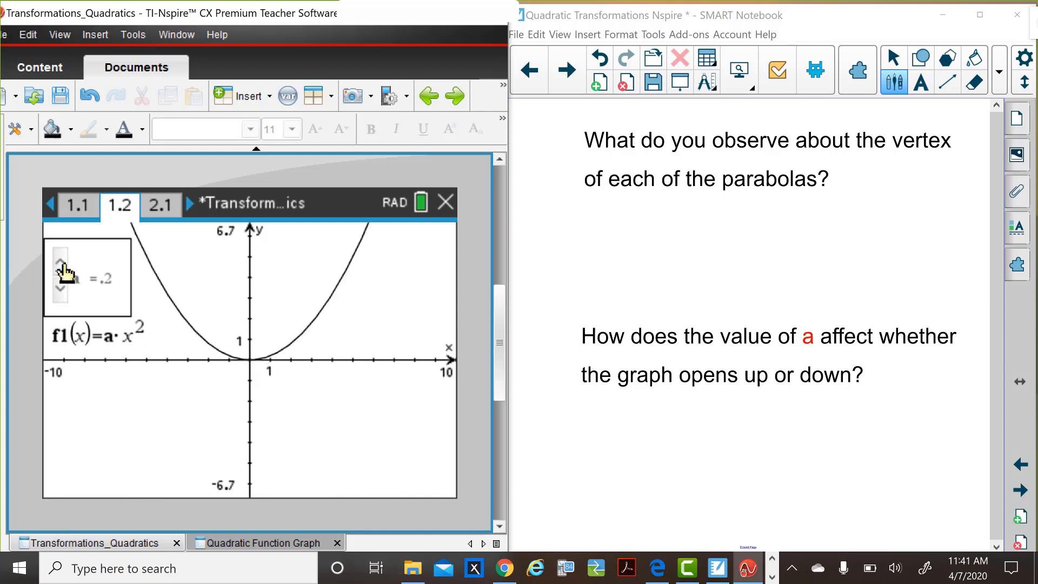
pyautogui.click(60, 270)
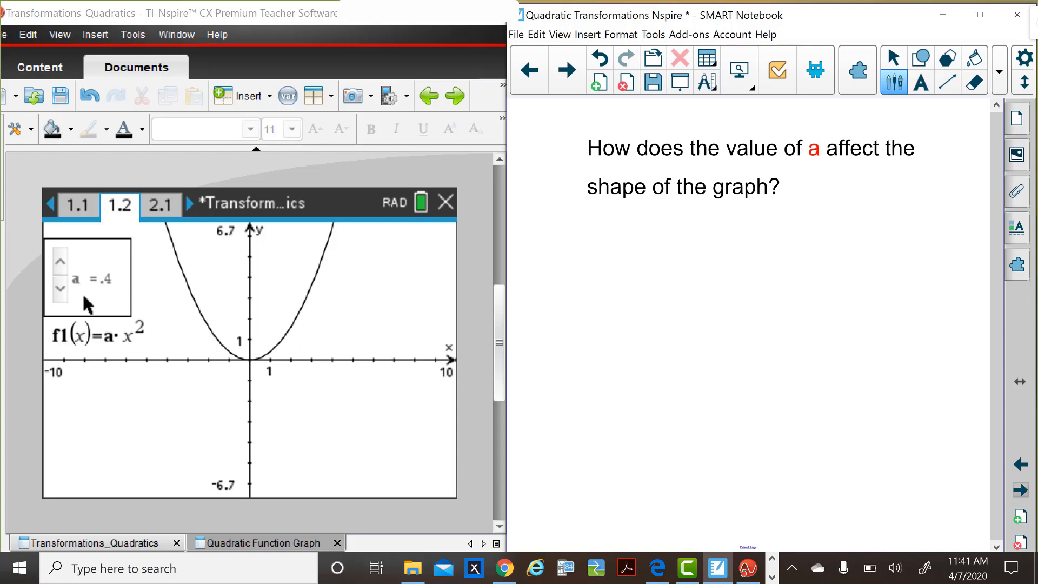
pyautogui.moveTo(1017, 497)
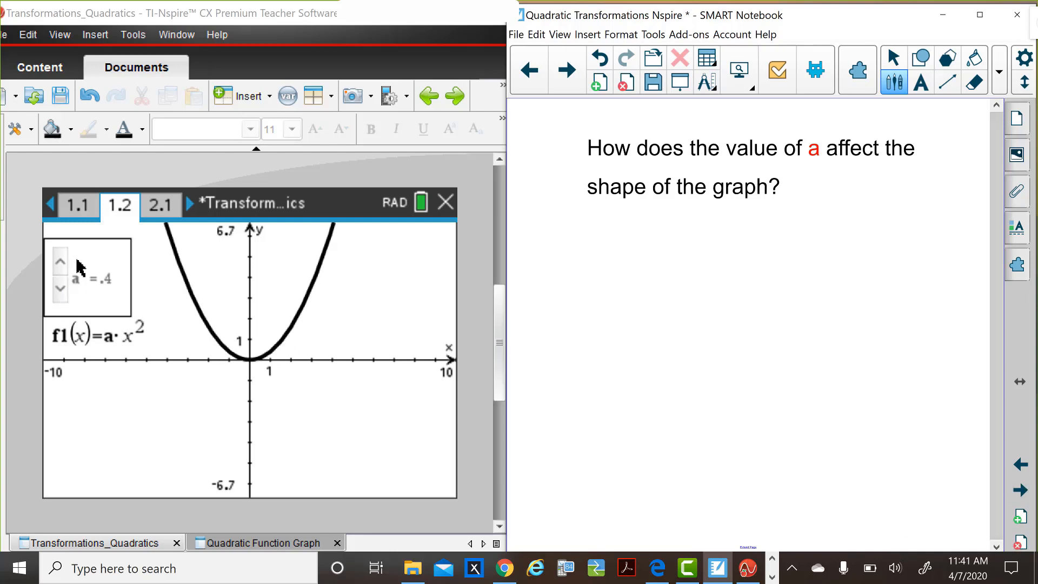
# Raise a through 2.0 and 3.0 to about 4.6, then lower it back through 1.0 to 0.2
pyautogui.click(59, 262)
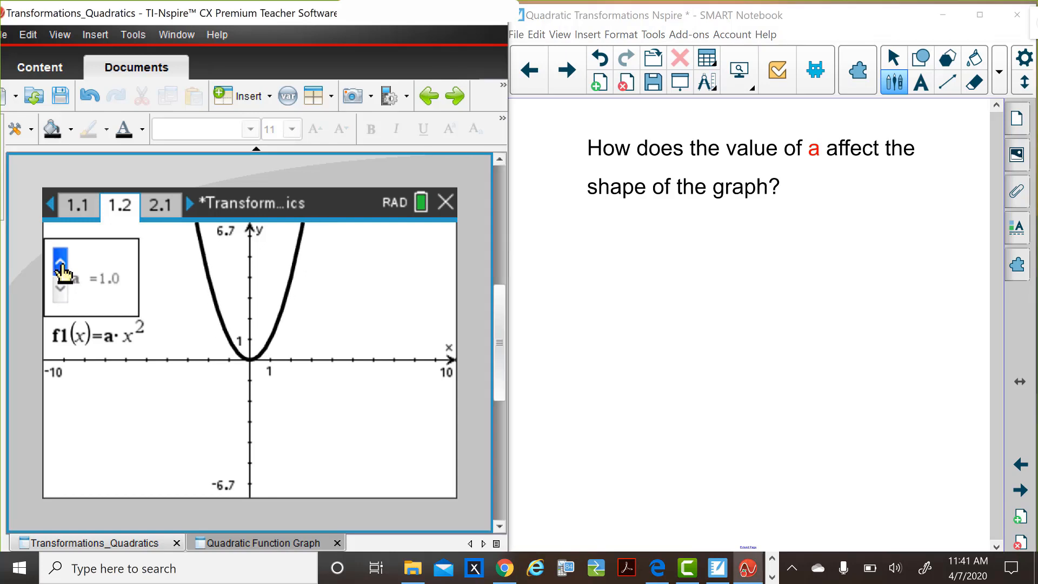
pyautogui.click(59, 260)
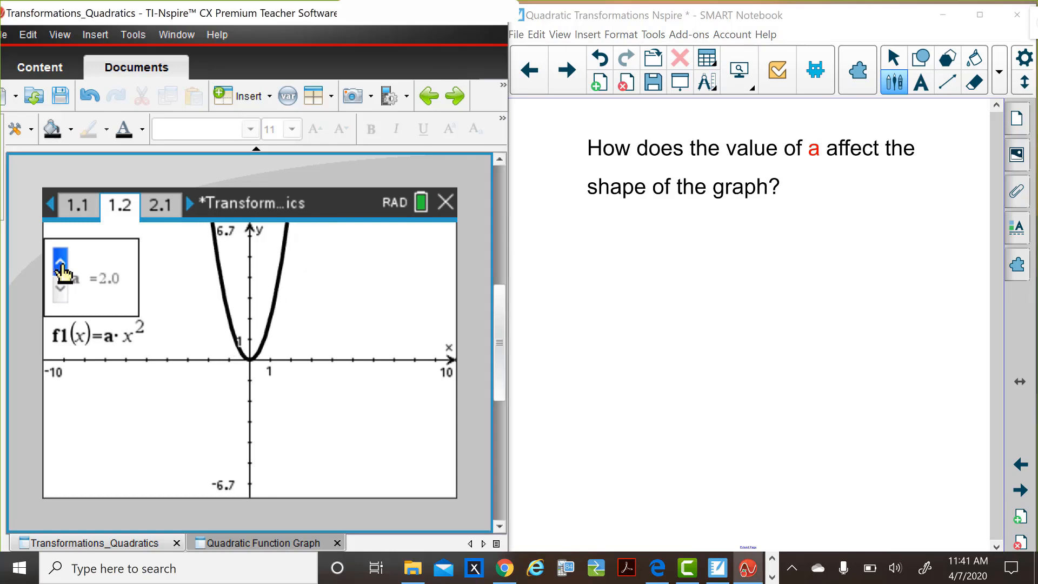
pyautogui.click(62, 255)
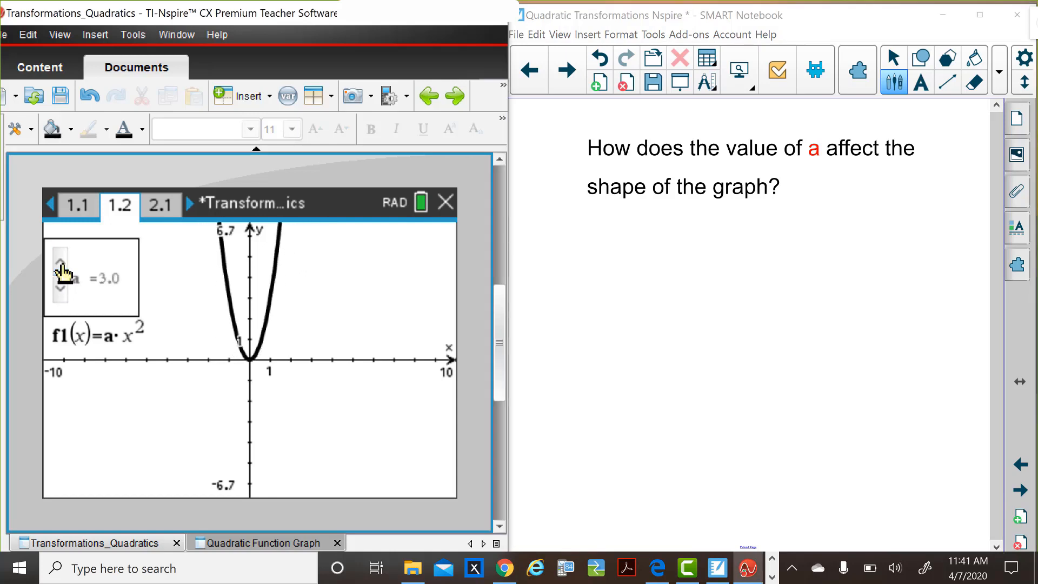
pyautogui.click(61, 264)
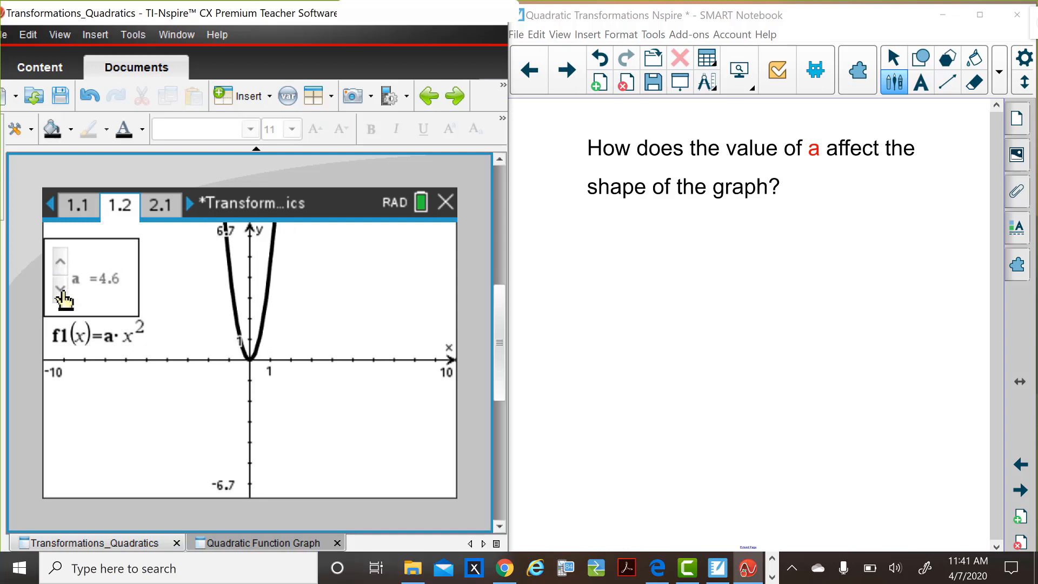
pyautogui.click(58, 287)
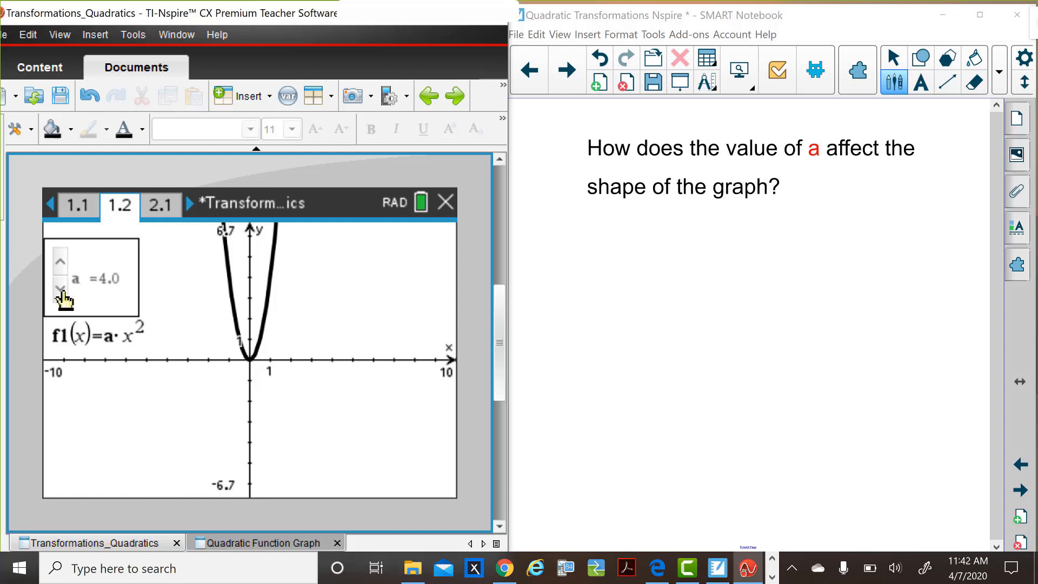
pyautogui.click(58, 293)
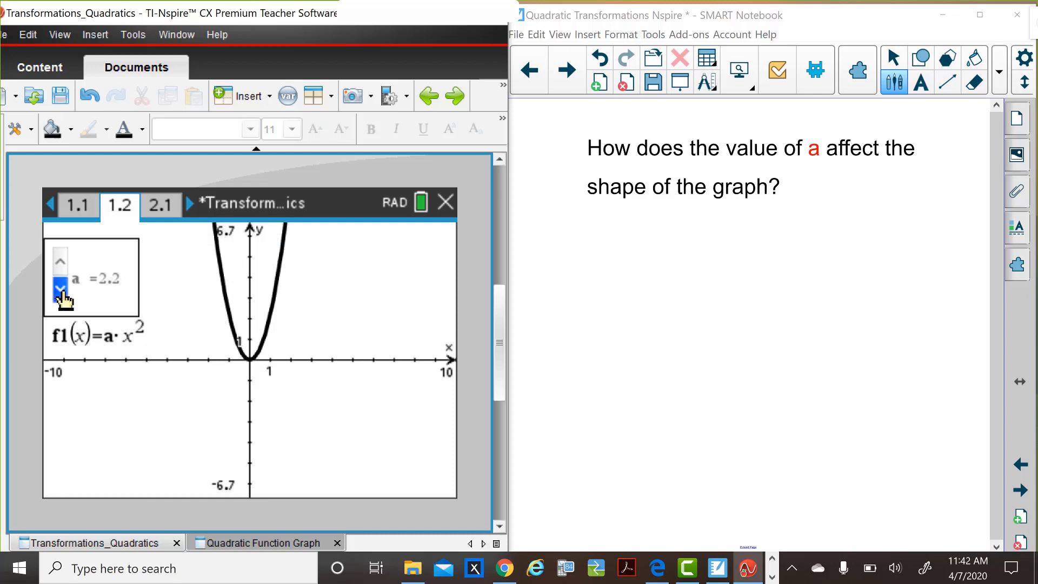
pyautogui.click(56, 285)
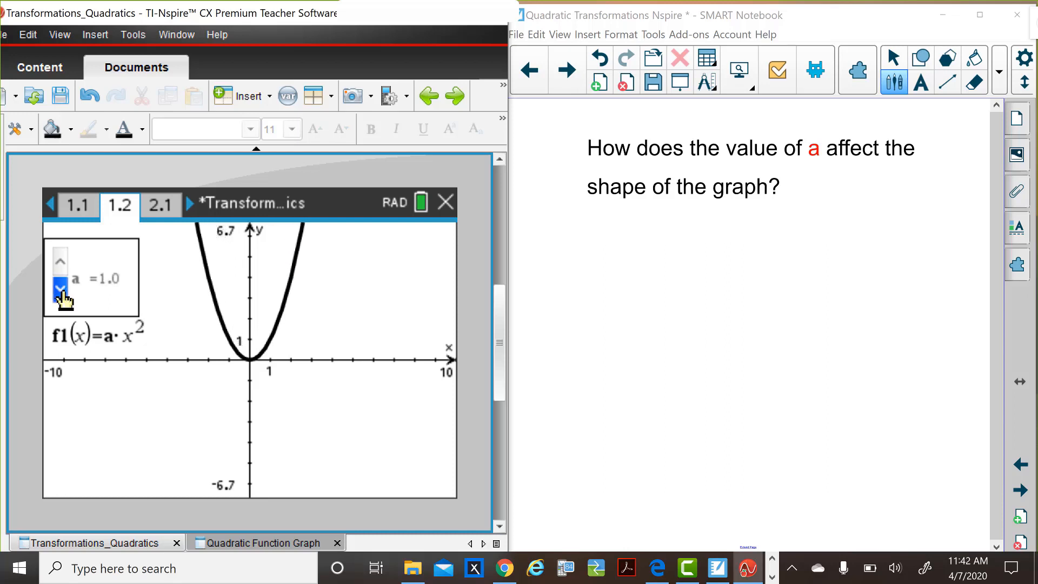
pyautogui.click(59, 287)
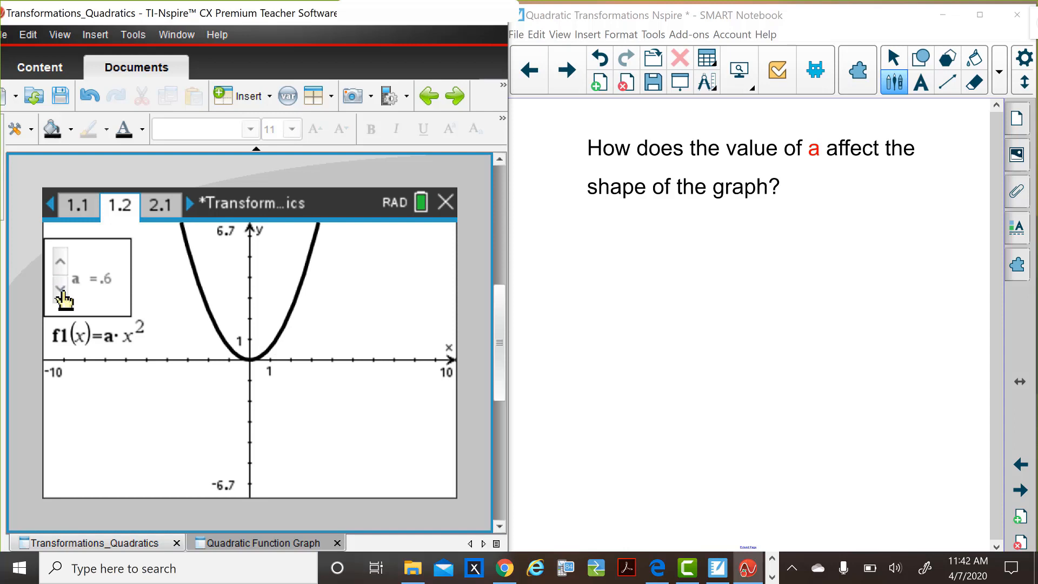
pyautogui.click(58, 288)
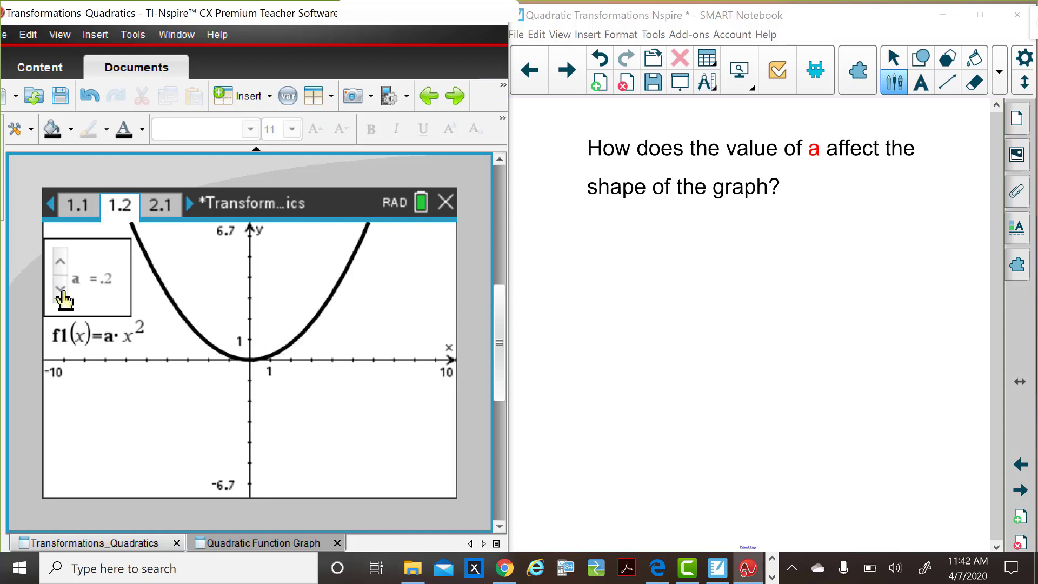
# Make a negative down to −1.6, then raise it back toward −1.0 for a downward parabola
pyautogui.click(59, 288)
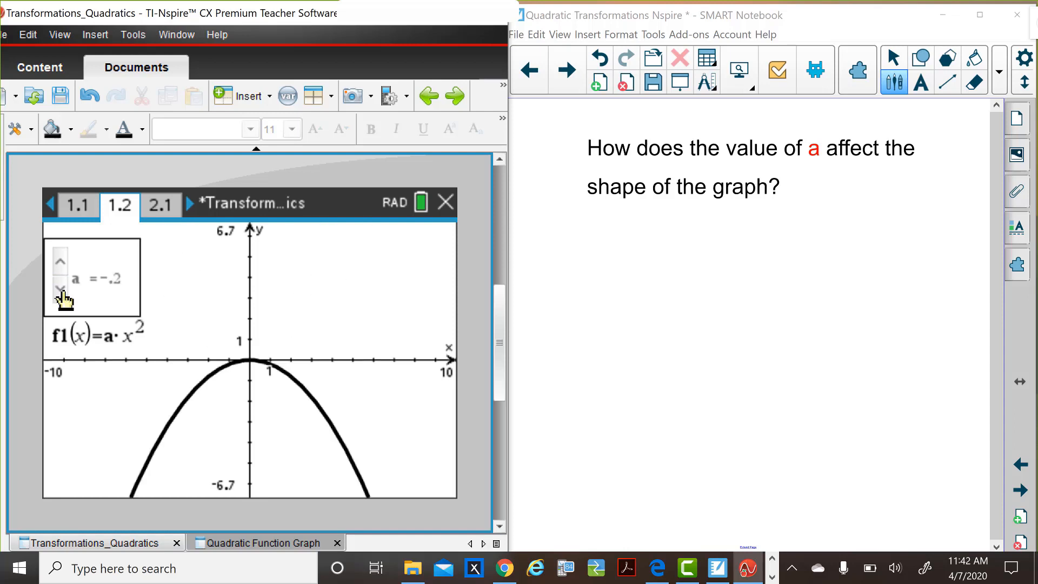
pyautogui.click(60, 288)
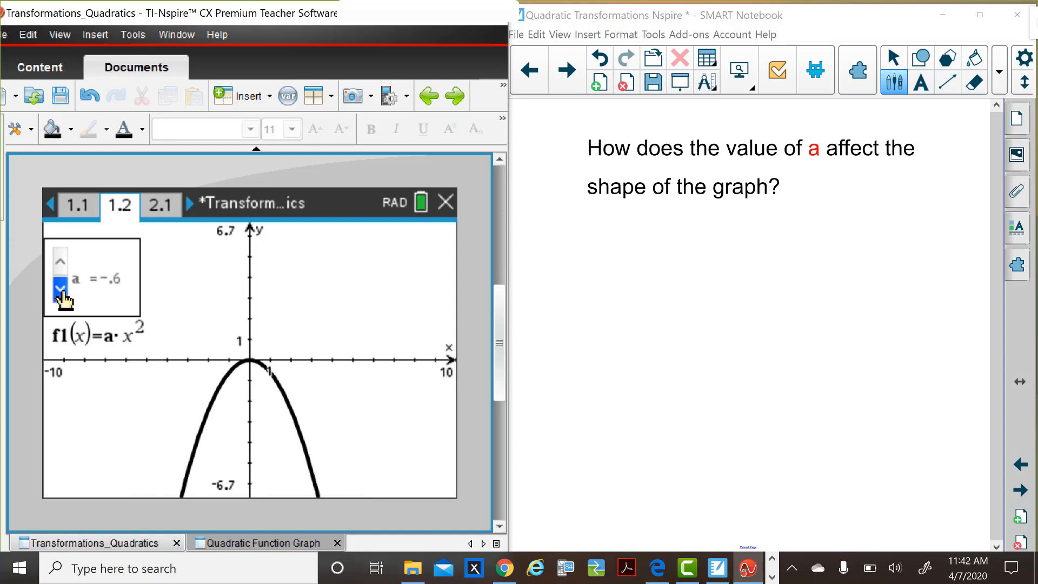
pyautogui.click(56, 287)
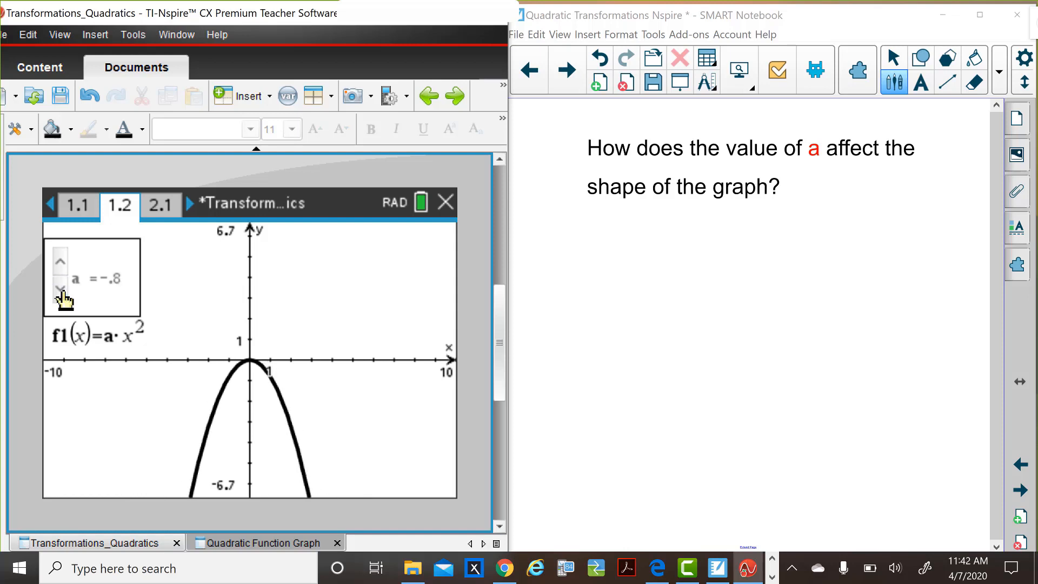
pyautogui.click(58, 288)
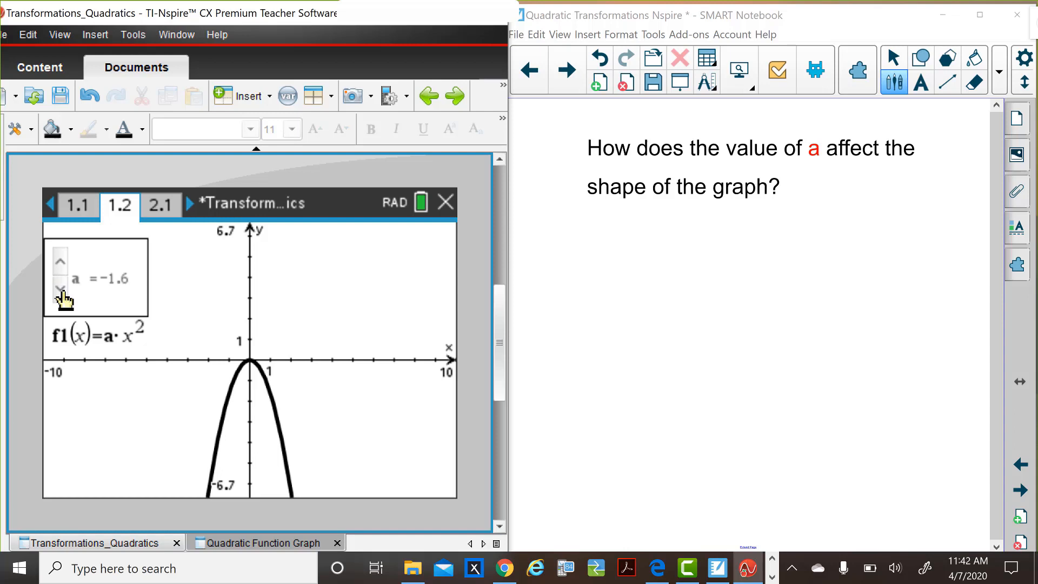
pyautogui.moveTo(152, 312)
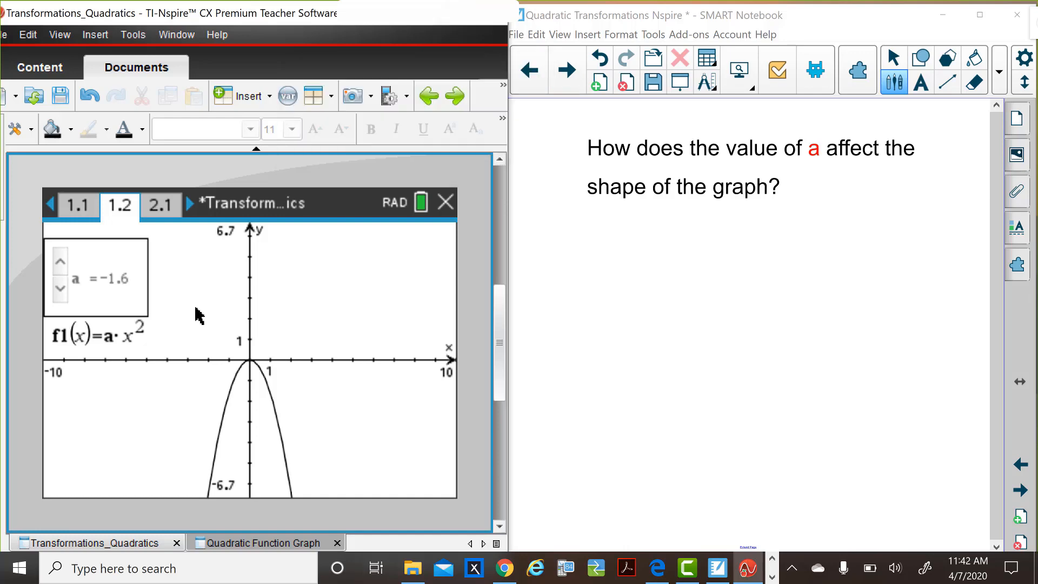
pyautogui.moveTo(60, 320)
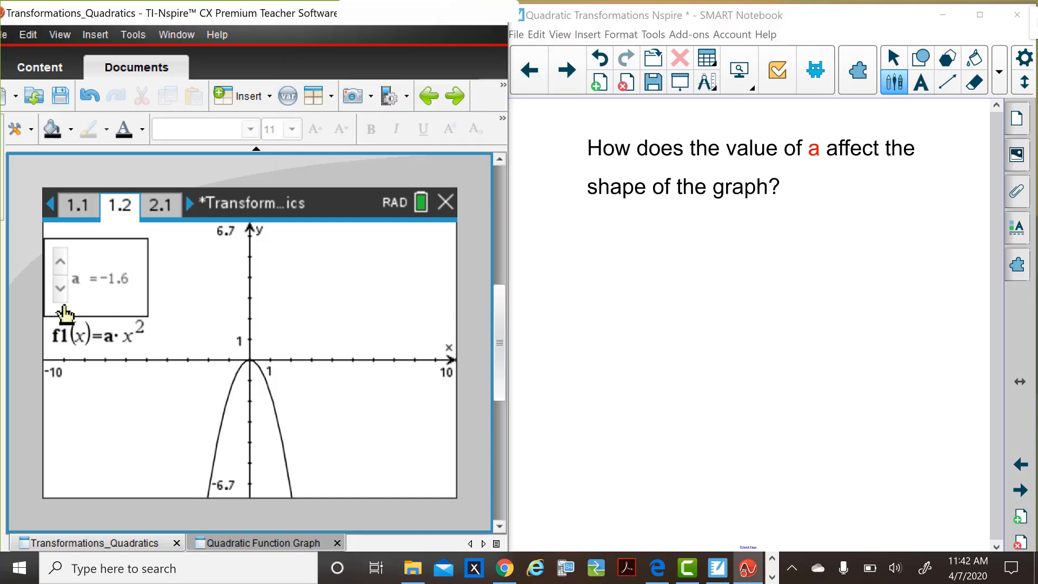
pyautogui.moveTo(58, 273)
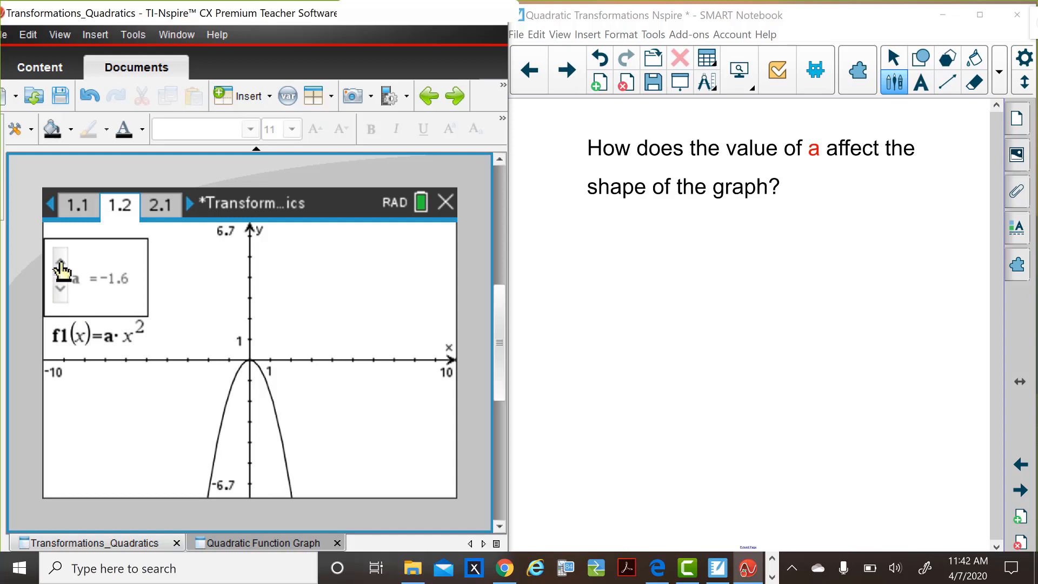
pyautogui.click(60, 275)
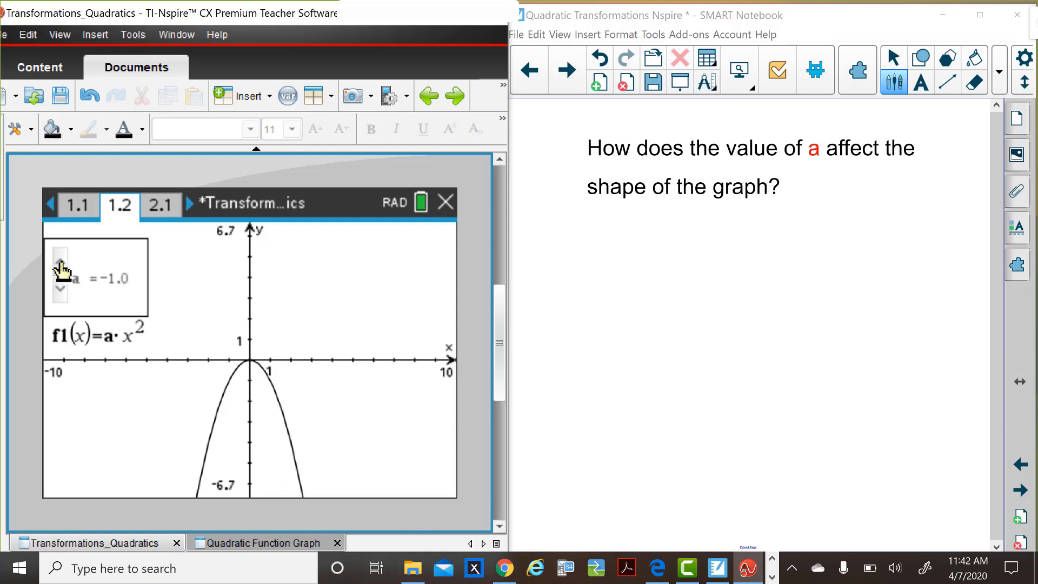
pyautogui.click(61, 264)
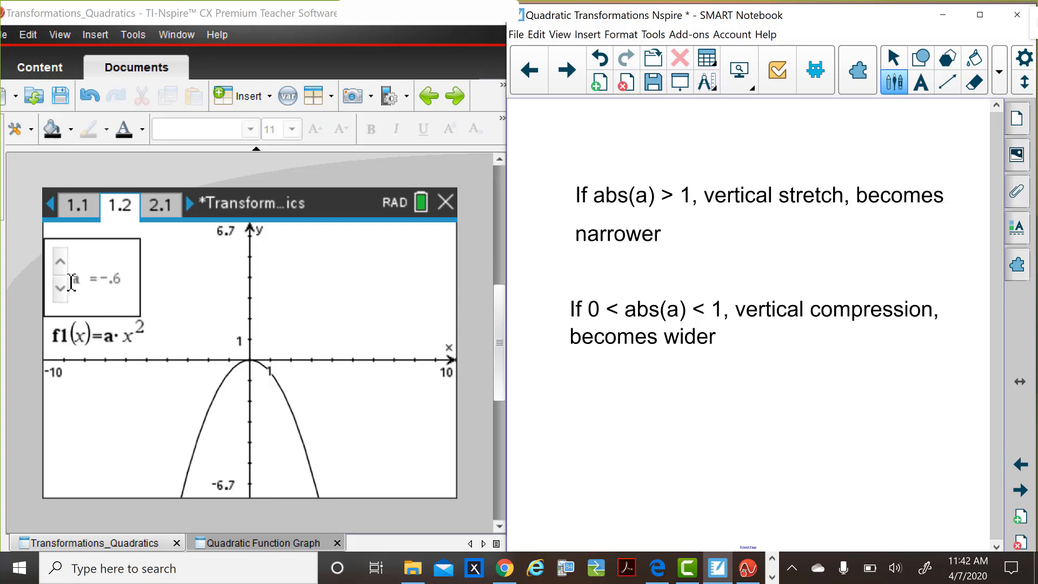
# Raise a to 4.8, then lower it through 1.8, 1.0 and 0.4 to 0.2, a very wide upward parabola
pyautogui.click(59, 260)
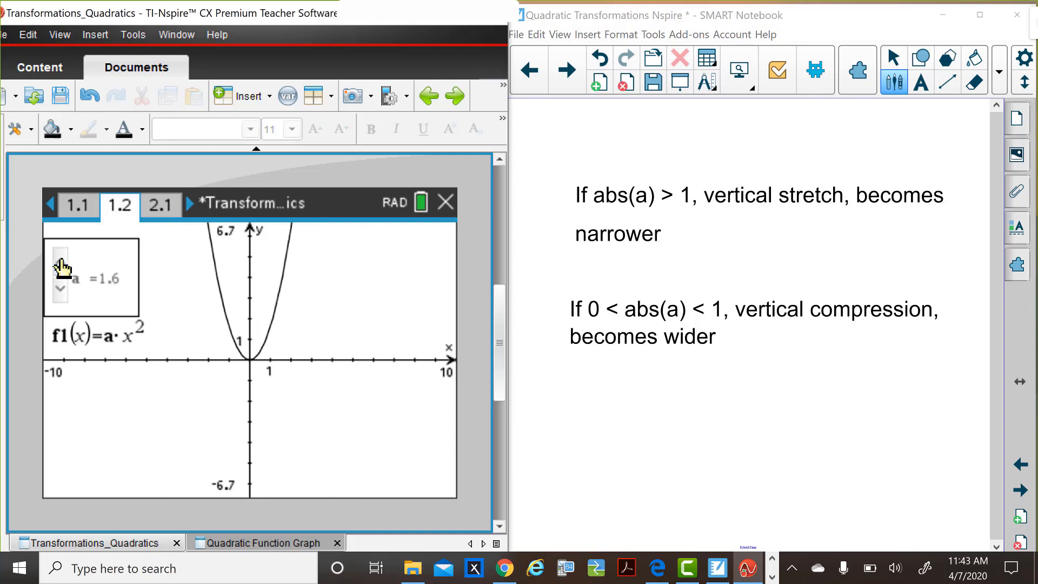
pyautogui.click(60, 260)
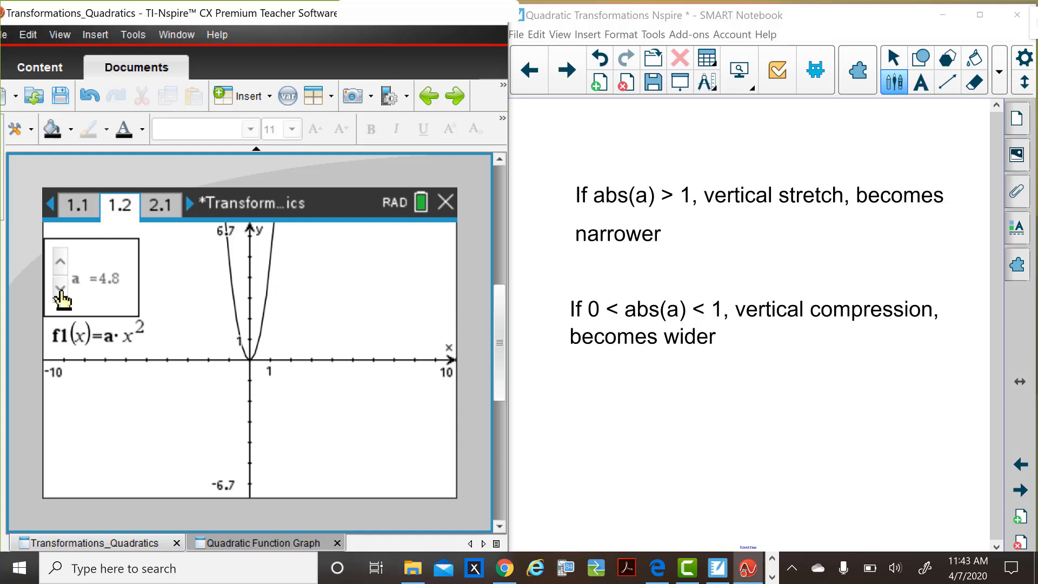
pyautogui.click(60, 288)
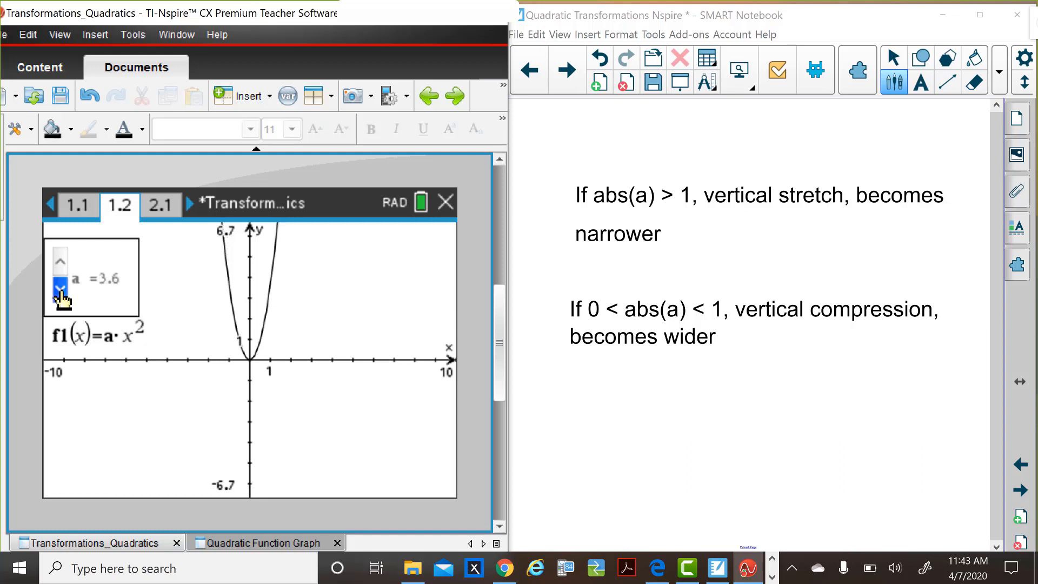
pyautogui.click(58, 288)
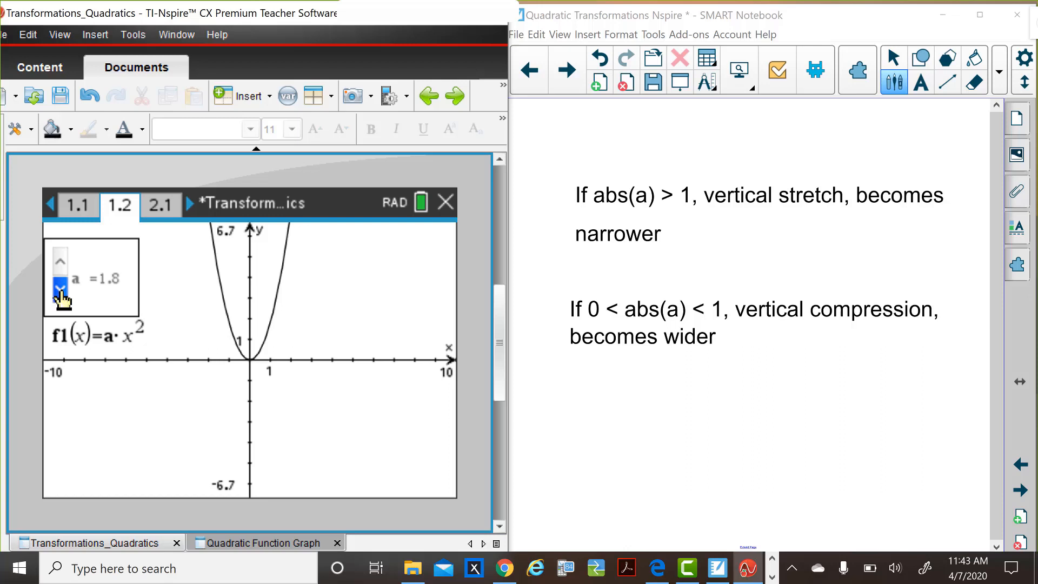
pyautogui.click(59, 300)
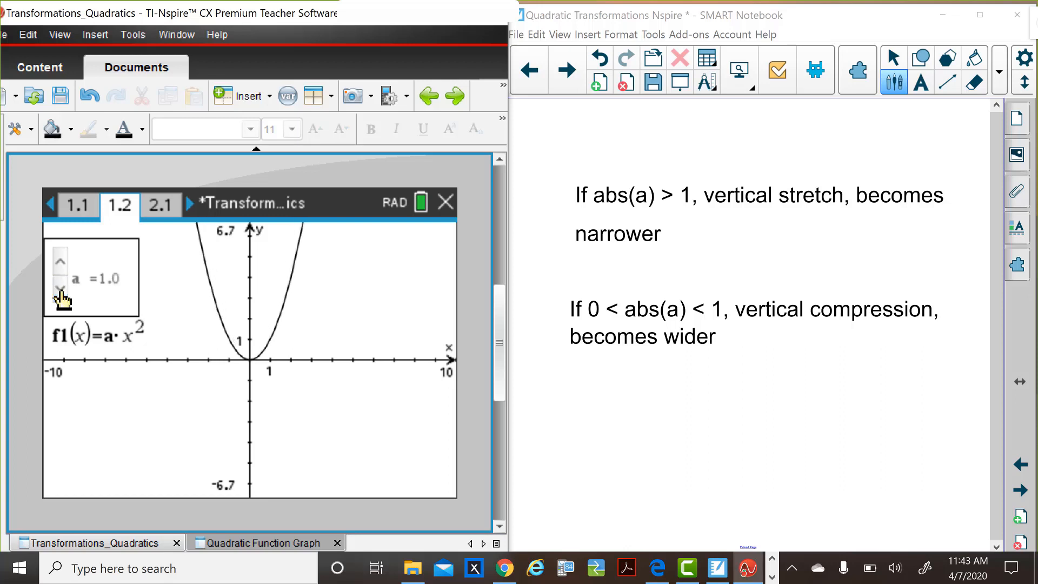
pyautogui.click(59, 289)
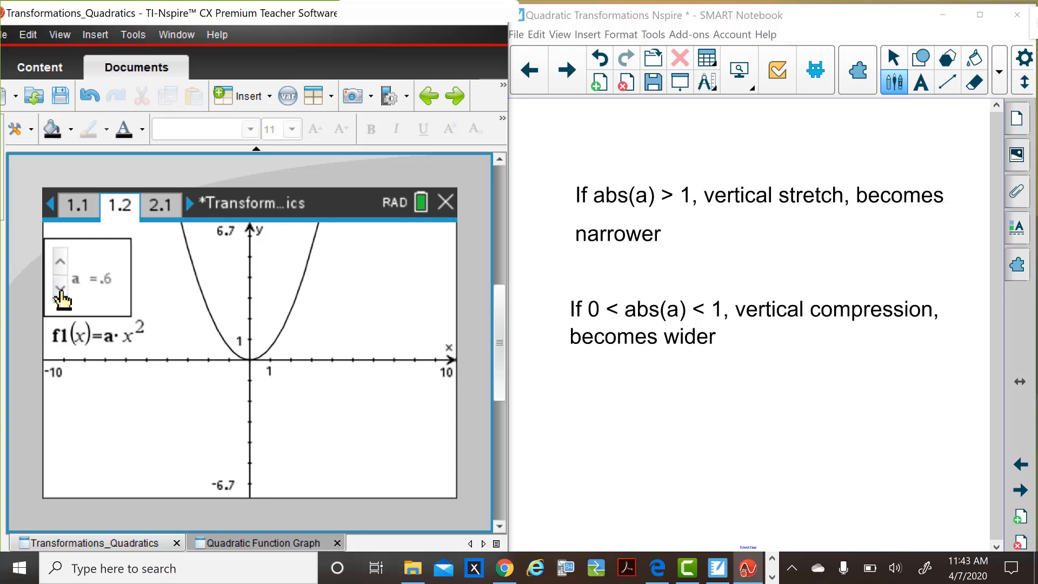
pyautogui.click(60, 289)
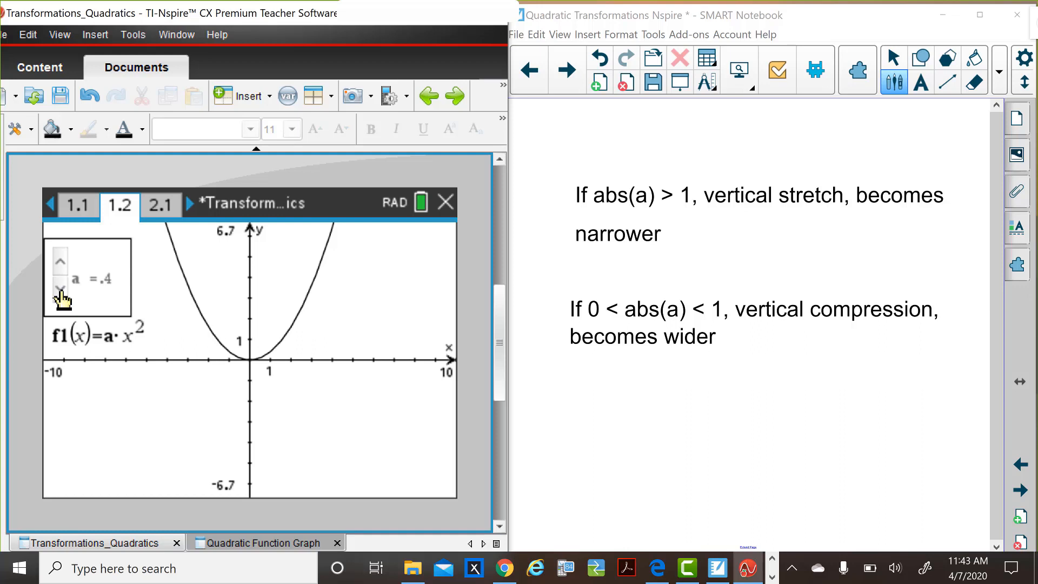
pyautogui.click(57, 295)
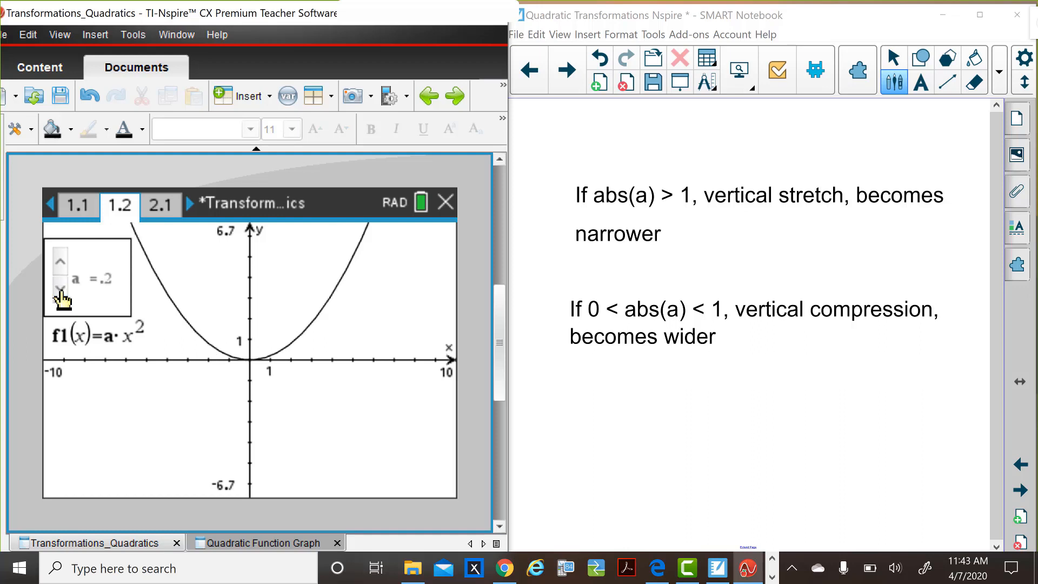
pyautogui.moveTo(193, 504)
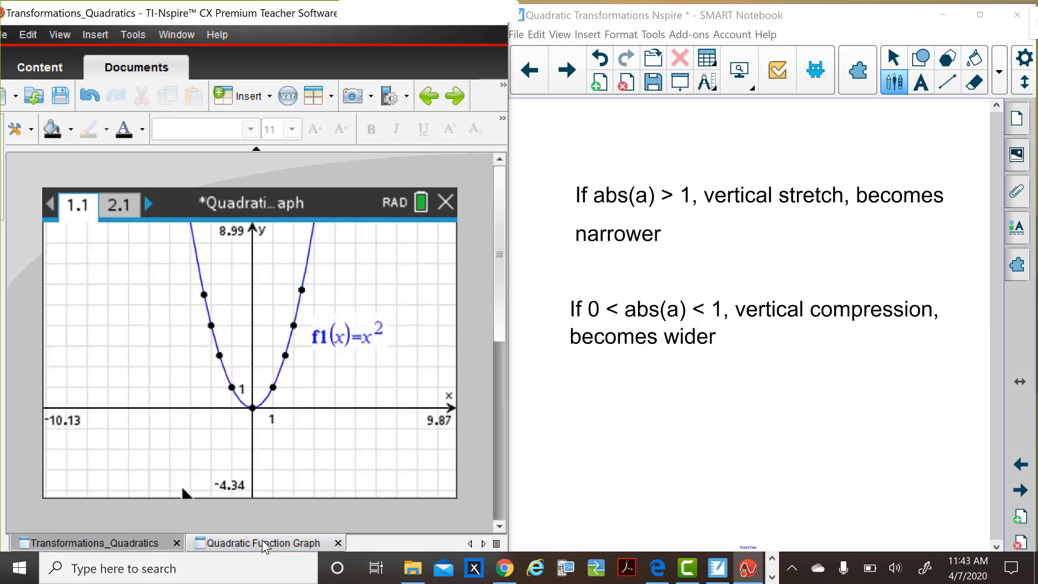
# Switch to the Quadratic Function Graph document's page 2.1 comparing f1(x)=x² with f2(x)=5.8·x²
pyautogui.click(262, 543)
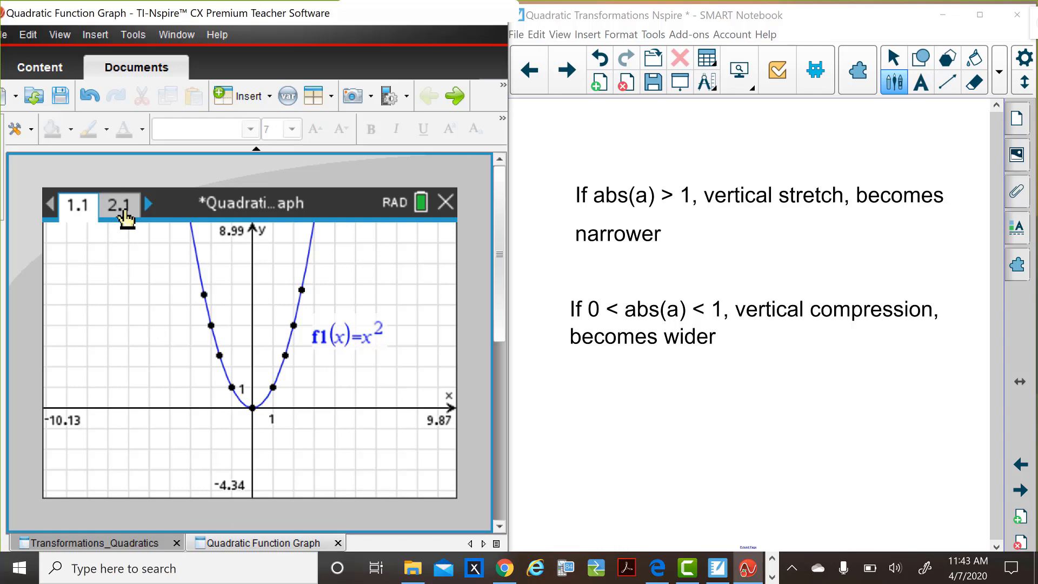
pyautogui.click(119, 206)
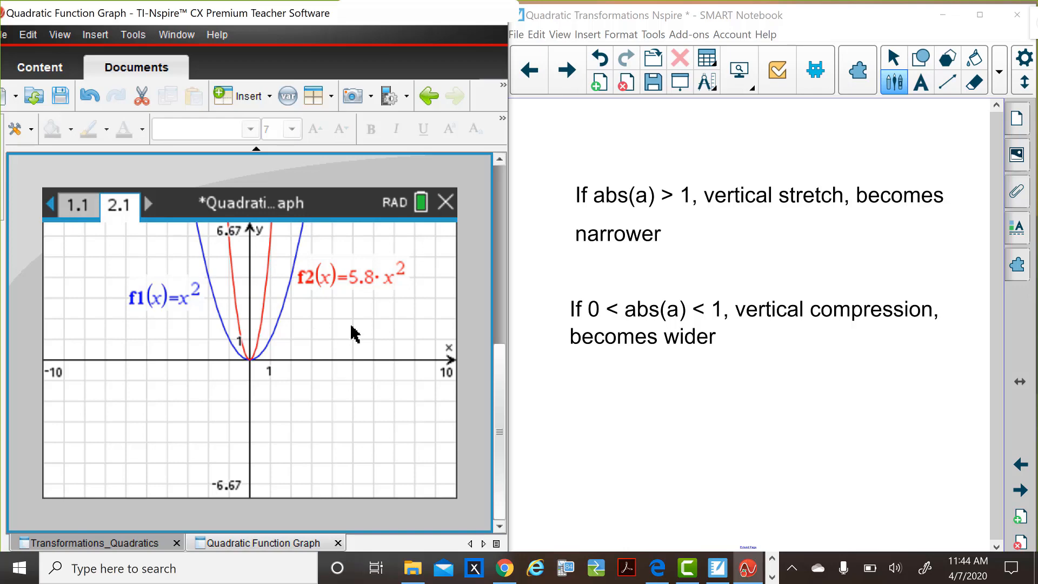
pyautogui.moveTo(162, 333)
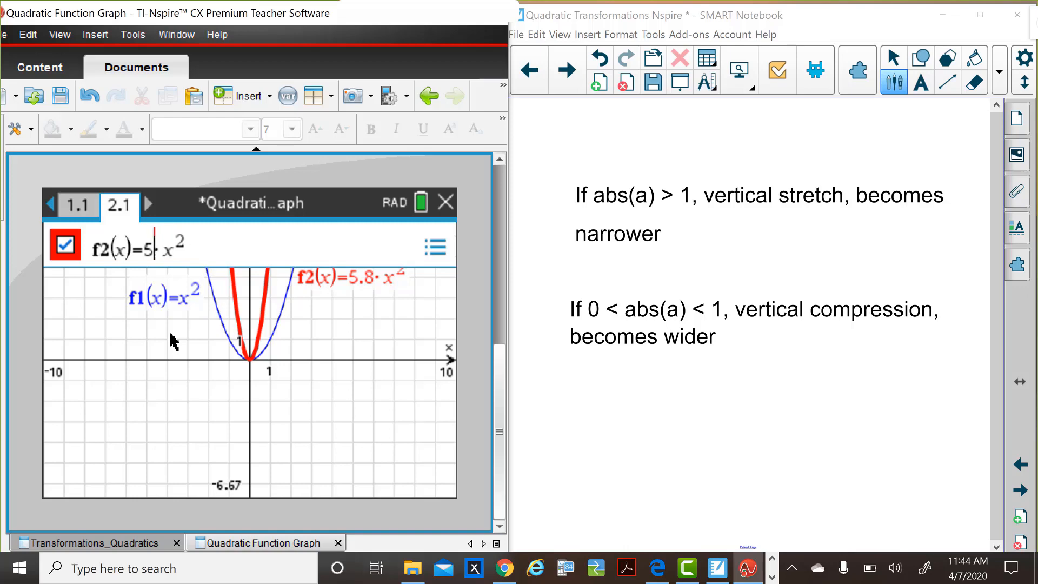
# Replace f2's coefficient 5.8 with .2 so f2(x)=0.2·x² graphs wider than f1
pyautogui.press('Backspace')
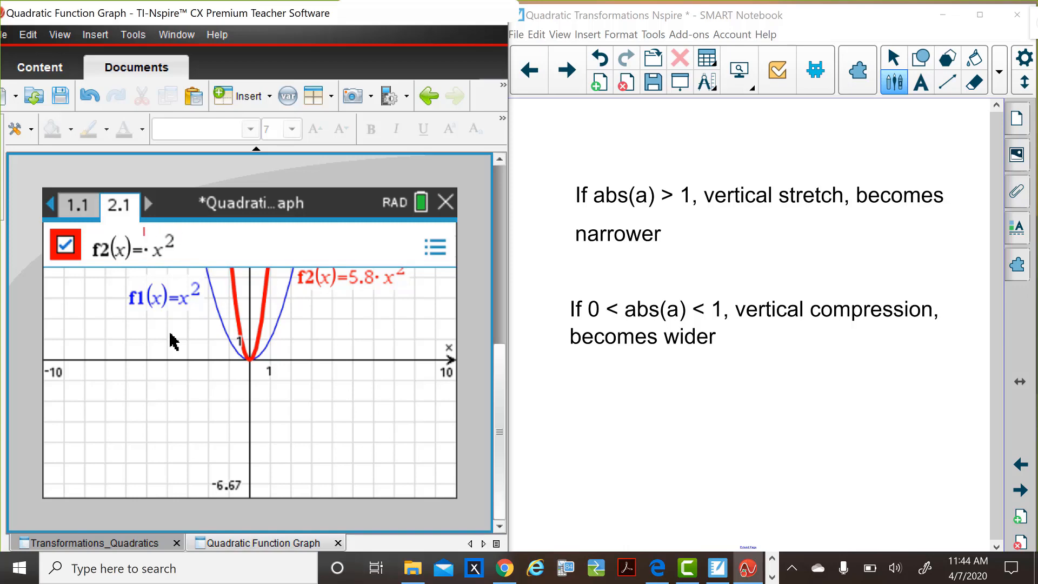
pyautogui.write('.2')
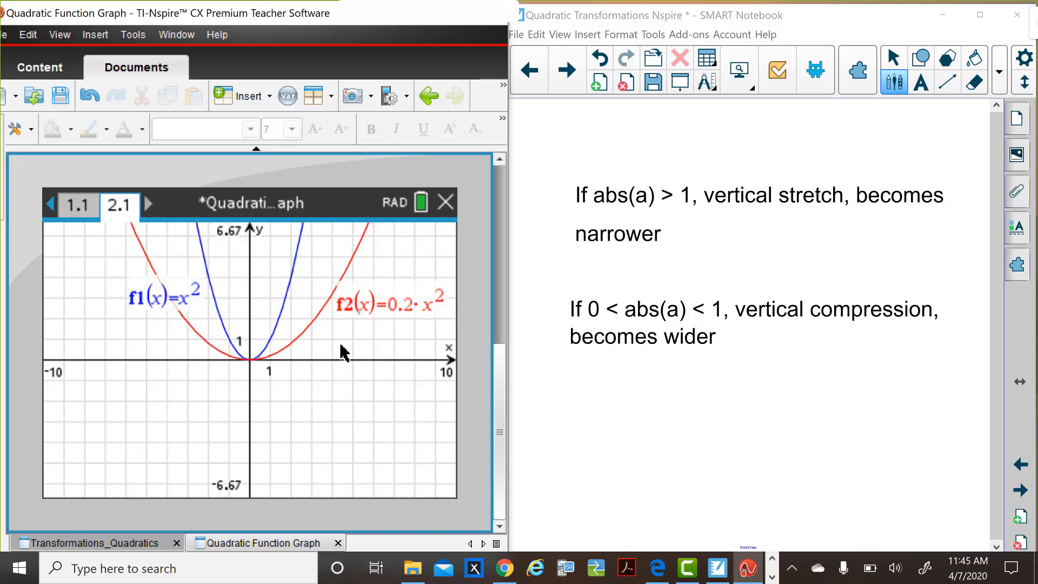
pyautogui.moveTo(242, 355)
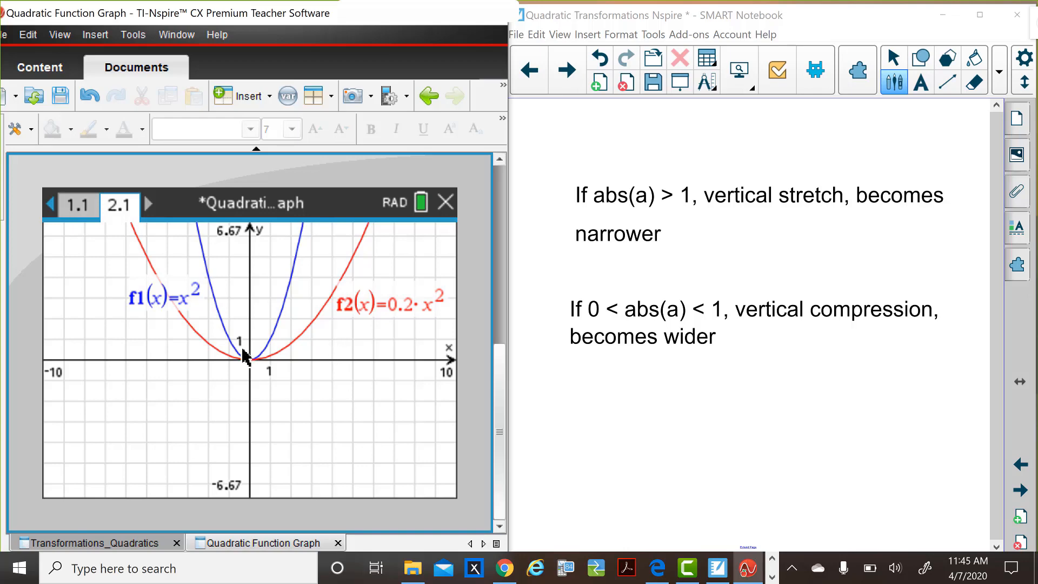
pyautogui.moveTo(103, 343)
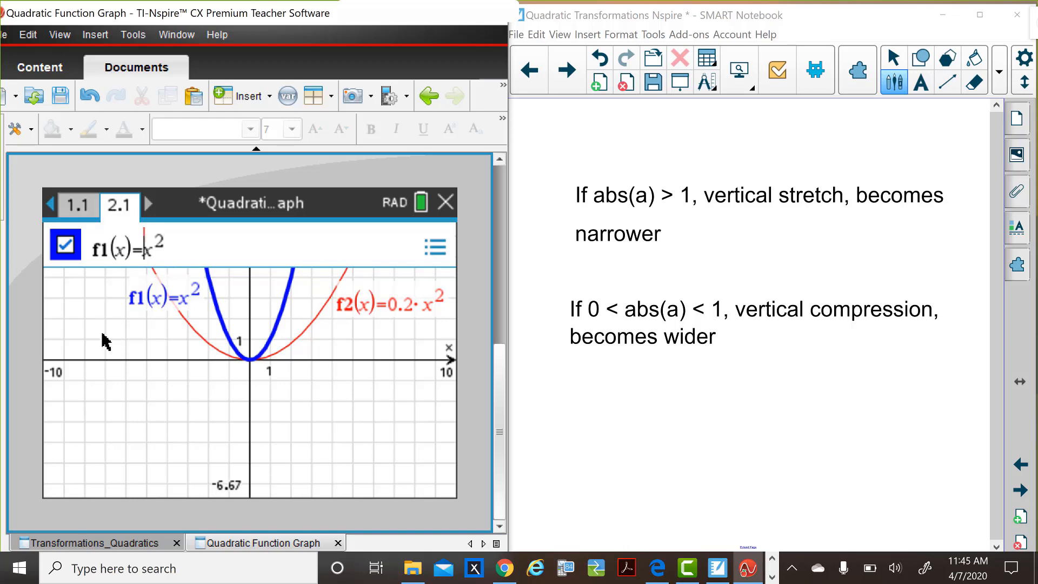
# Redefine f1 as −0.2·x² opening downward and reposition its equation label on the graph
pyautogui.write('-.2')
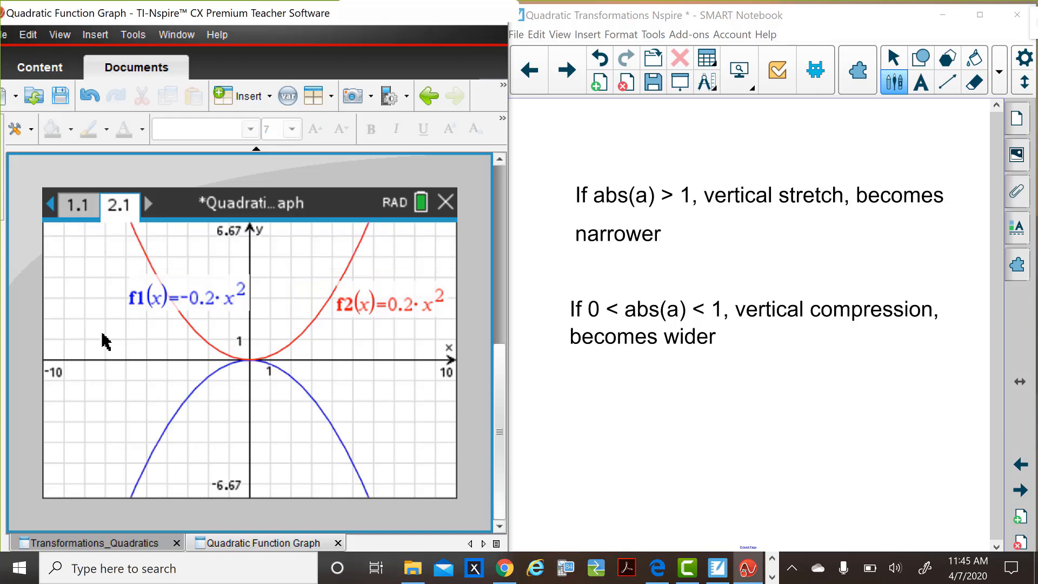
pyautogui.moveTo(133, 416)
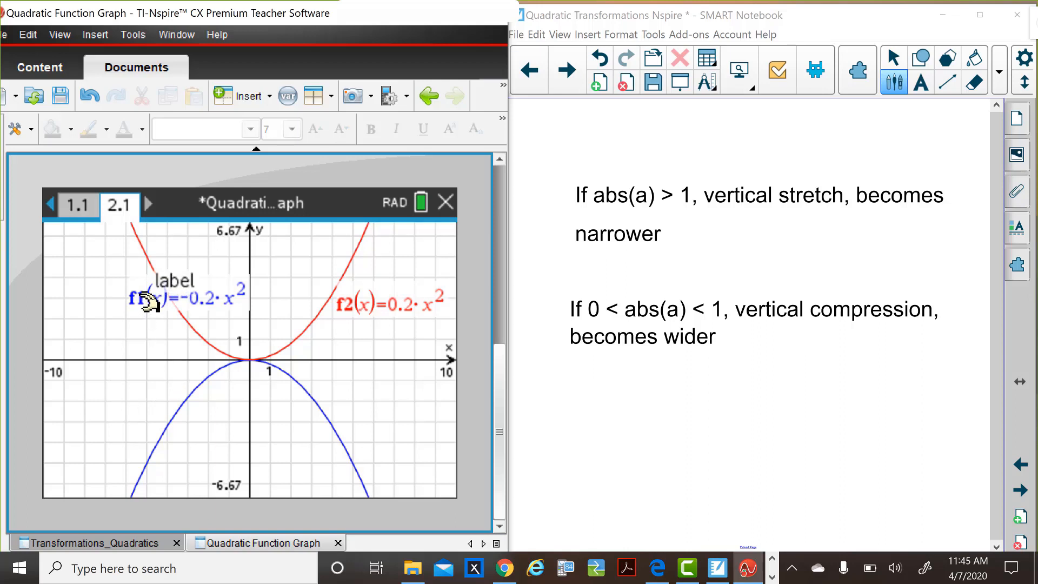
pyautogui.moveTo(152, 296); pyautogui.dragTo(118, 389)
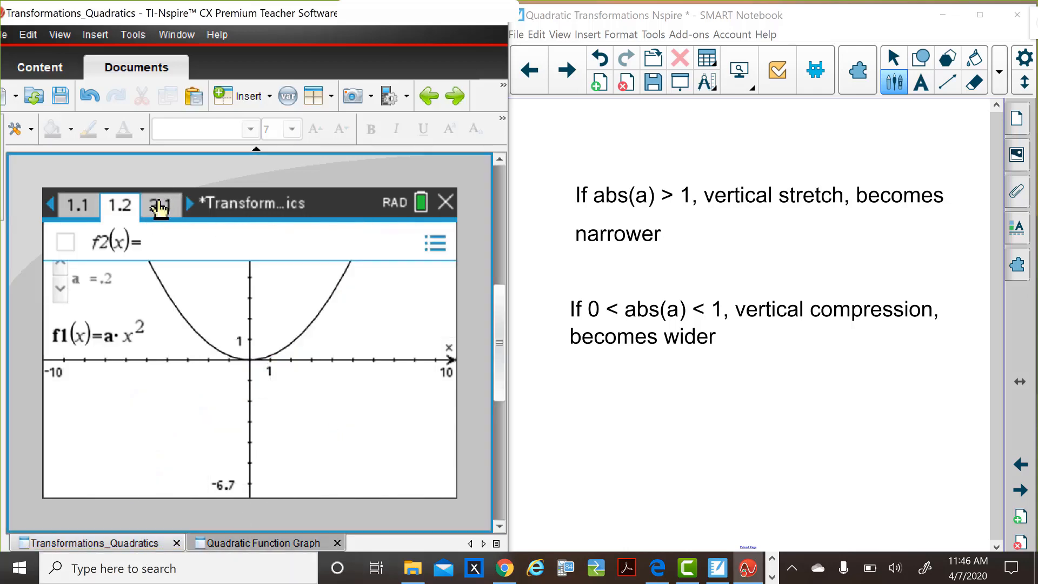
# On the x²+c page, lower c then raise it so the parabola shifts upward
pyautogui.click(162, 203)
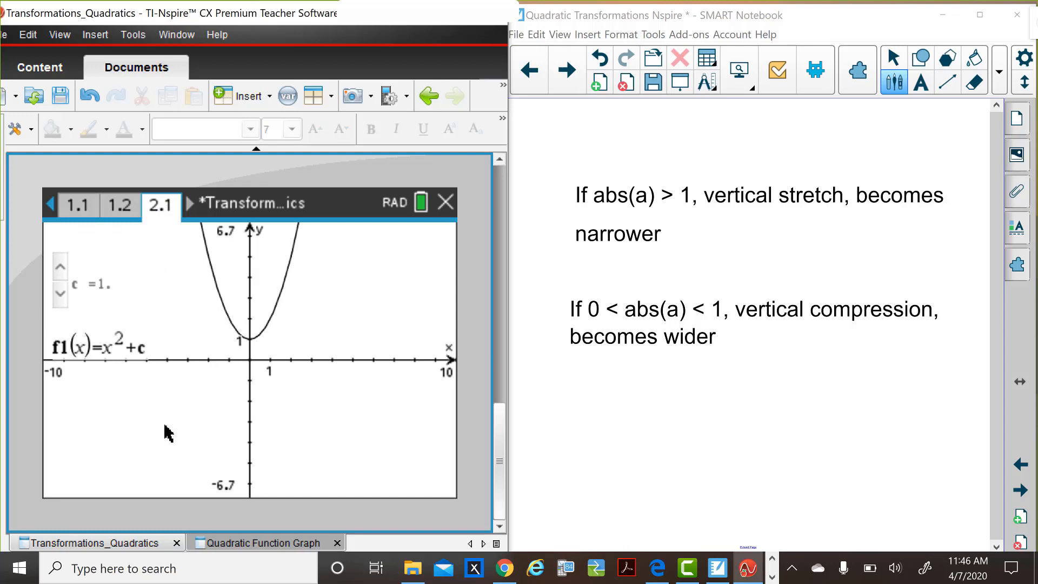
pyautogui.moveTo(141, 312)
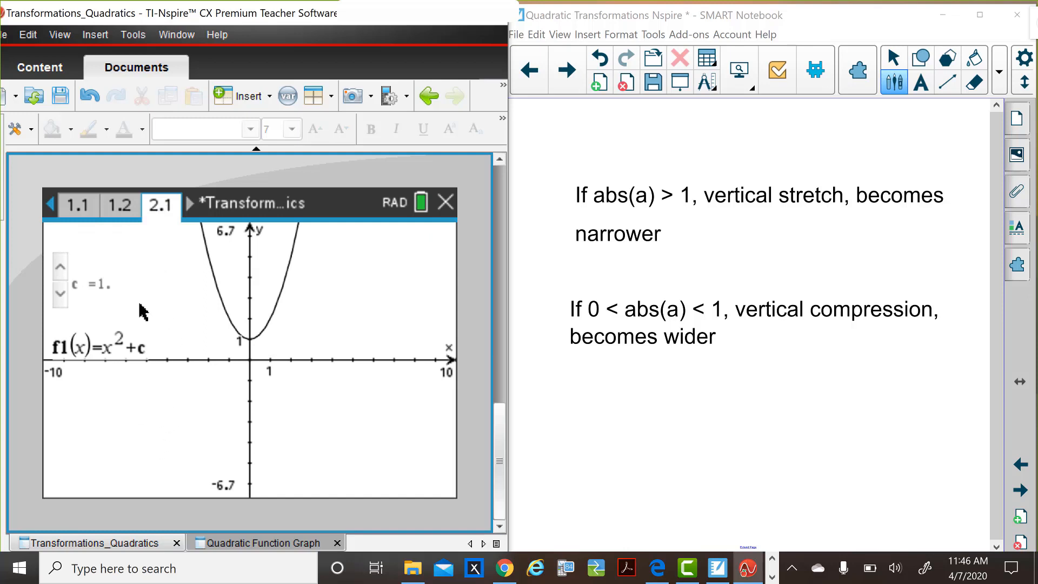
pyautogui.click(59, 308)
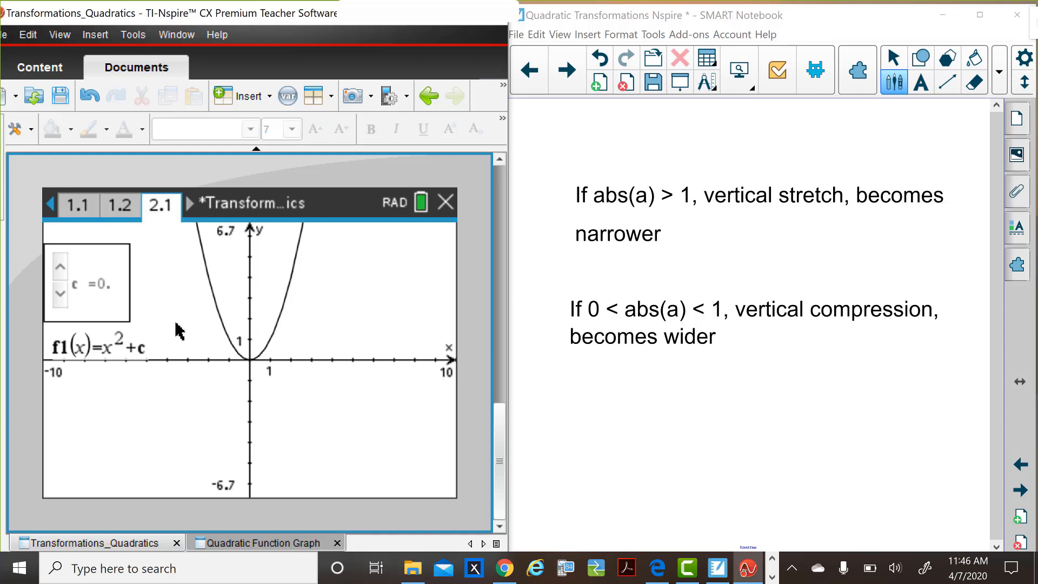
pyautogui.moveTo(95, 311)
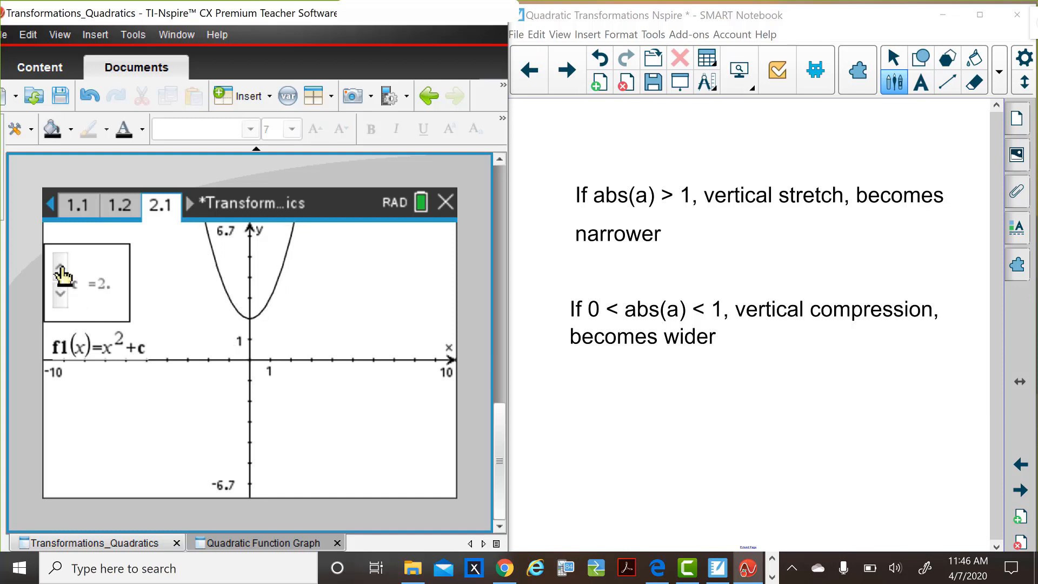
pyautogui.click(59, 269)
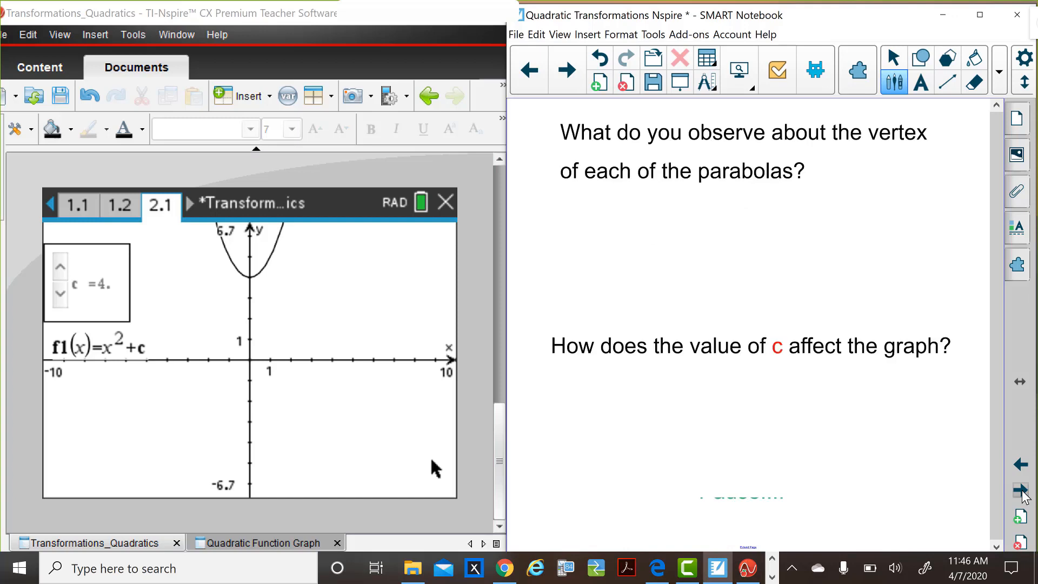
pyautogui.moveTo(66, 322)
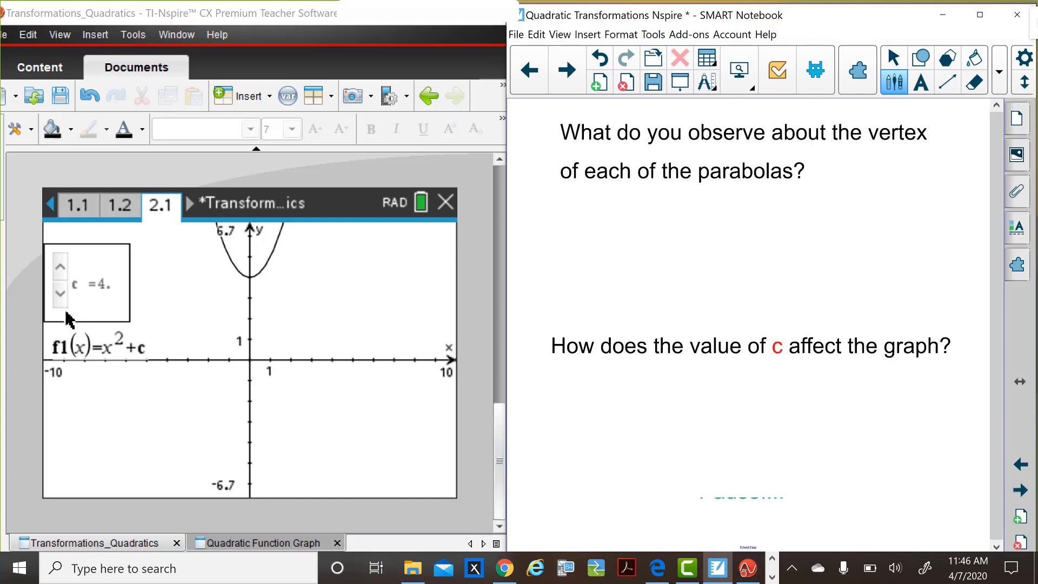
# Lower c from 4 through 3, −1, −3 to −4, dropping the vertex below the x-axis
pyautogui.click(60, 309)
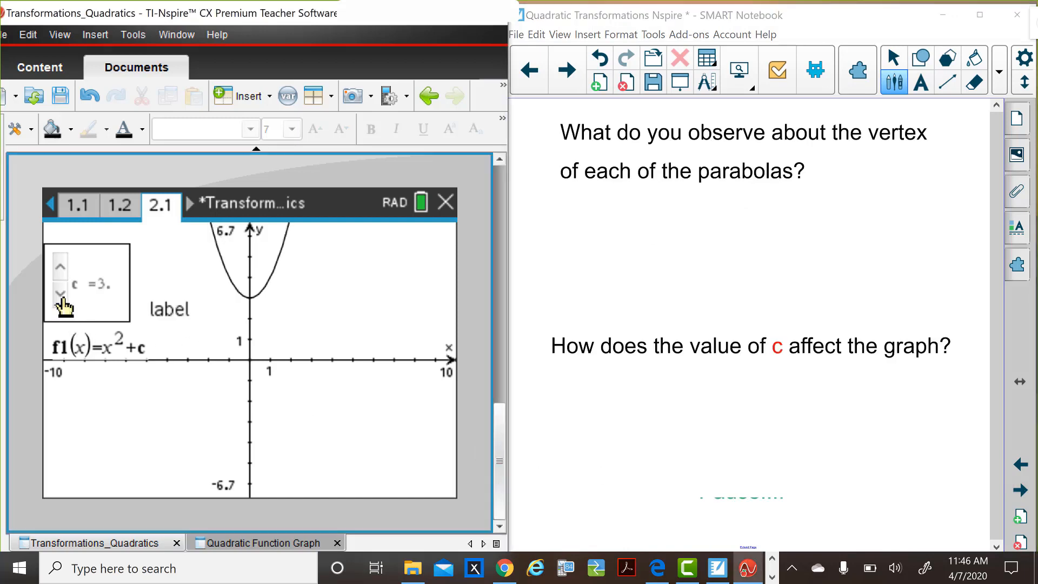
pyautogui.click(59, 294)
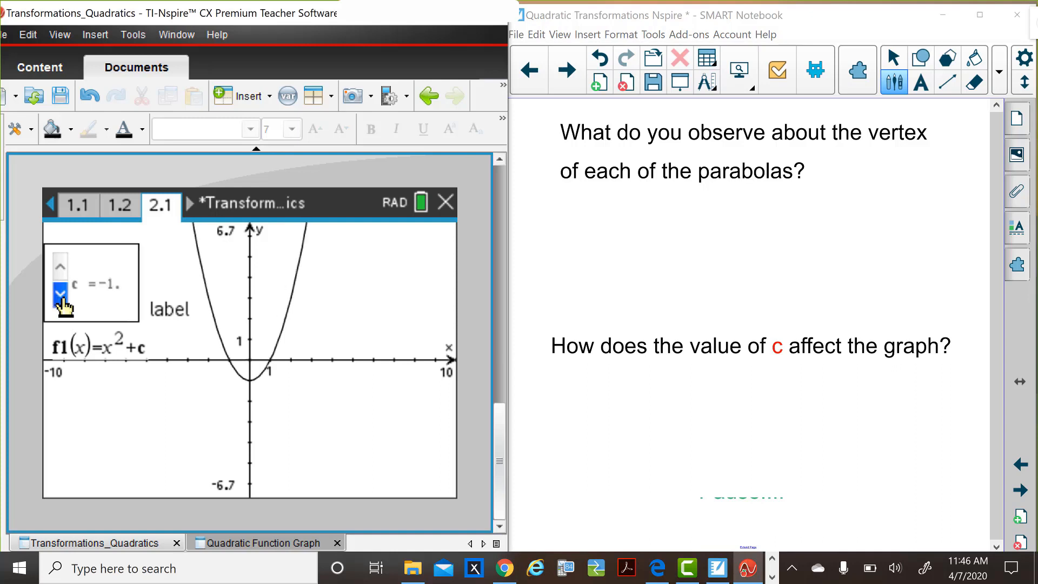
pyautogui.click(60, 292)
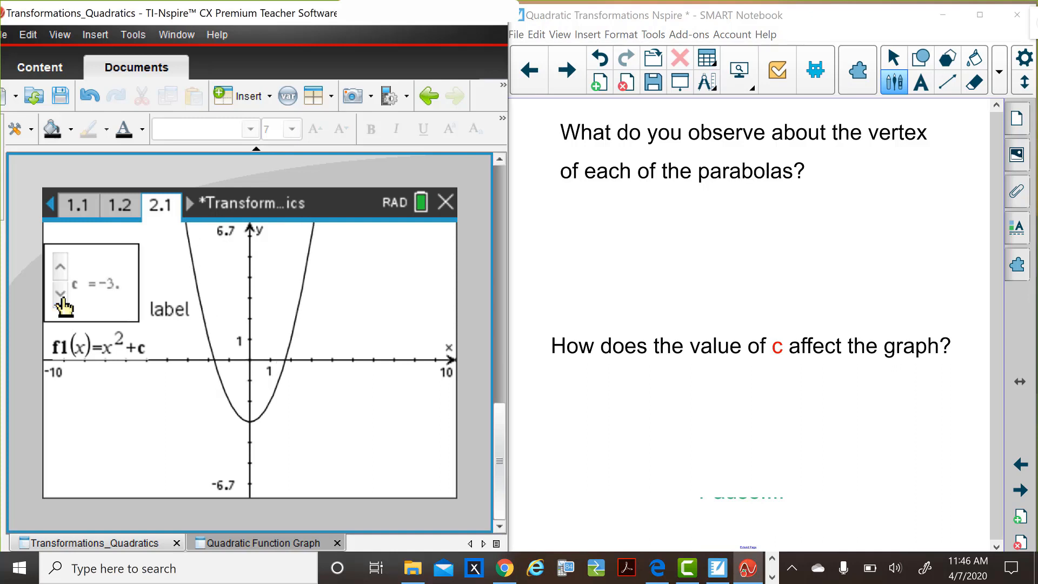
pyautogui.click(60, 293)
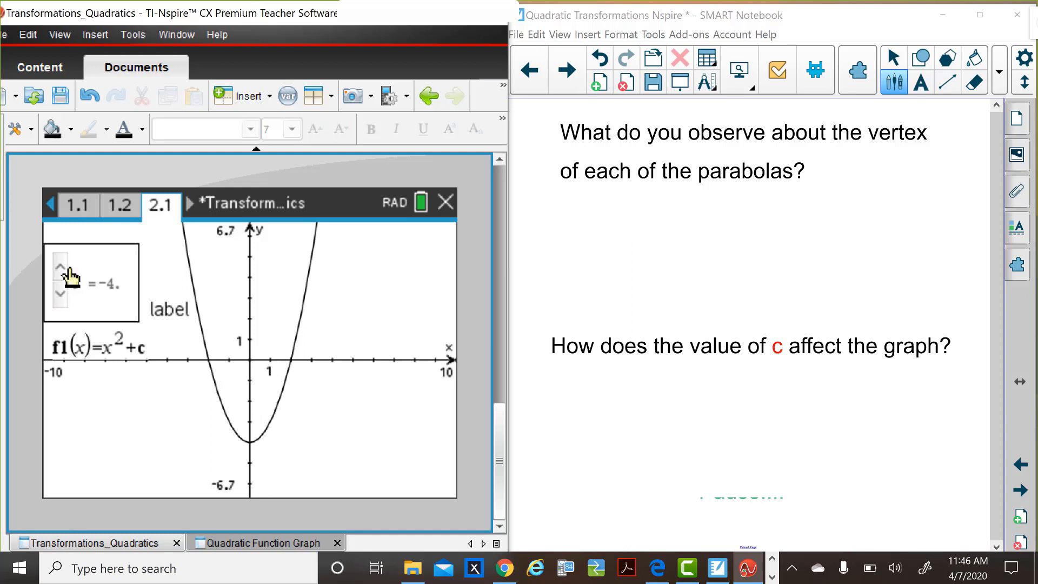
# Nudge c back up to −2, then down again through −3 to −4
pyautogui.click(61, 267)
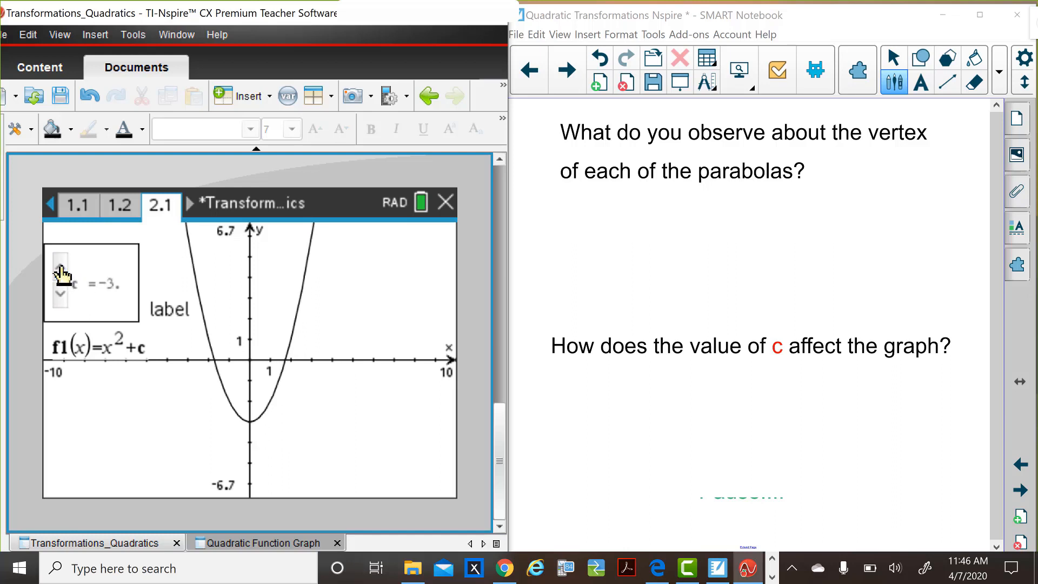
pyautogui.click(60, 270)
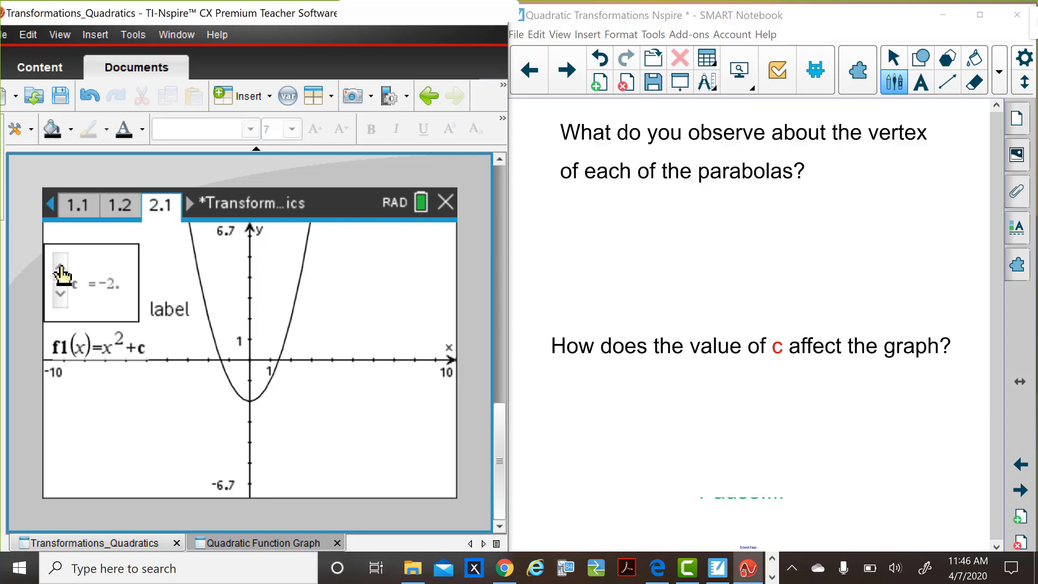
pyautogui.moveTo(54, 311)
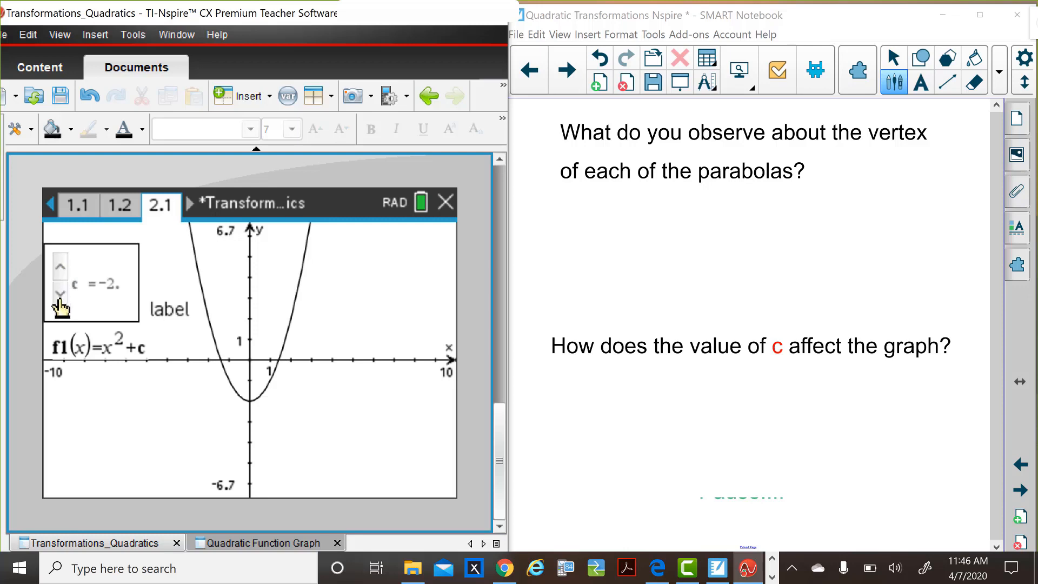
pyautogui.click(61, 294)
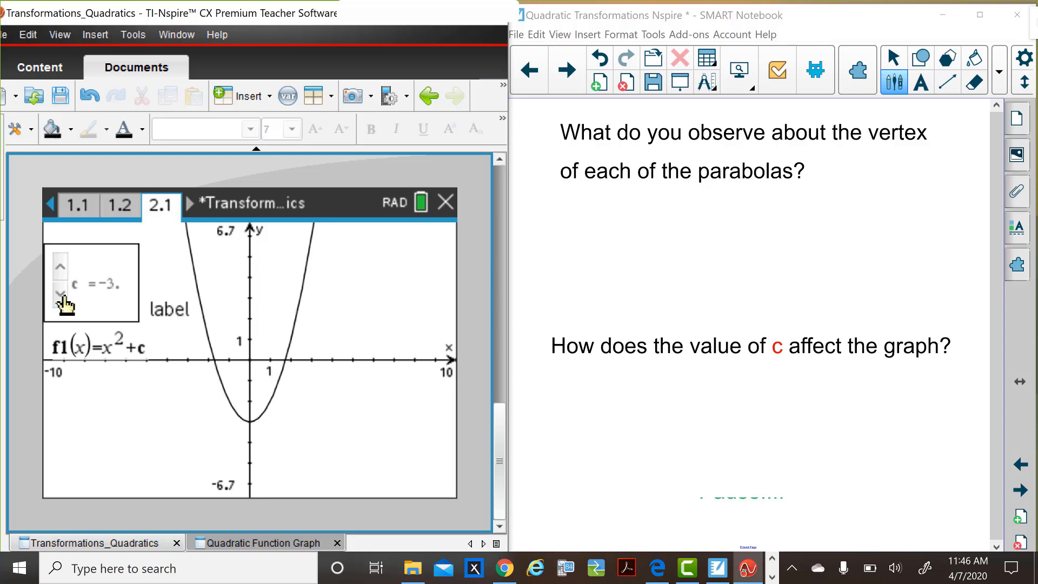
pyautogui.click(60, 296)
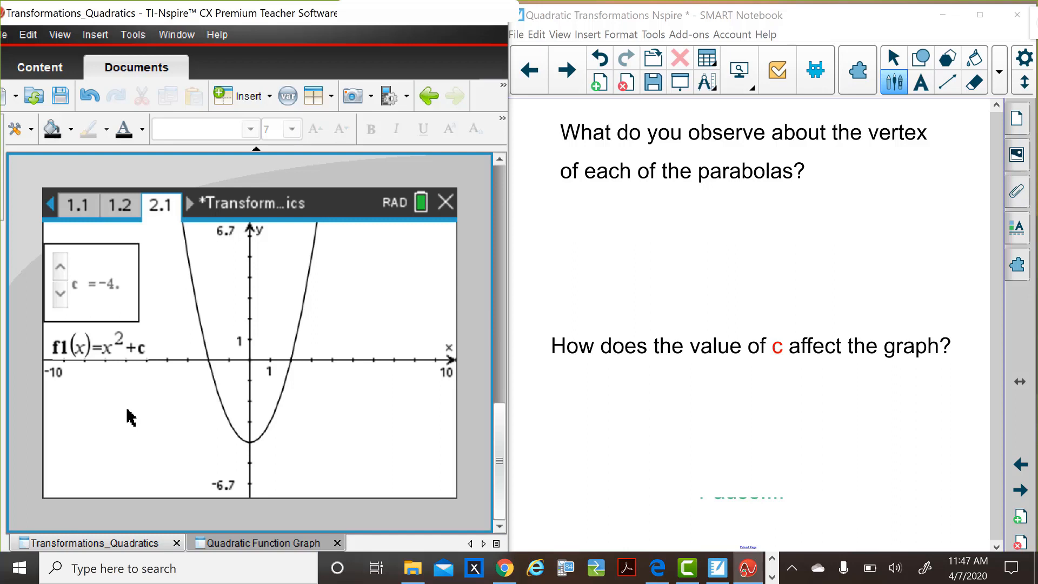
pyautogui.moveTo(102, 362)
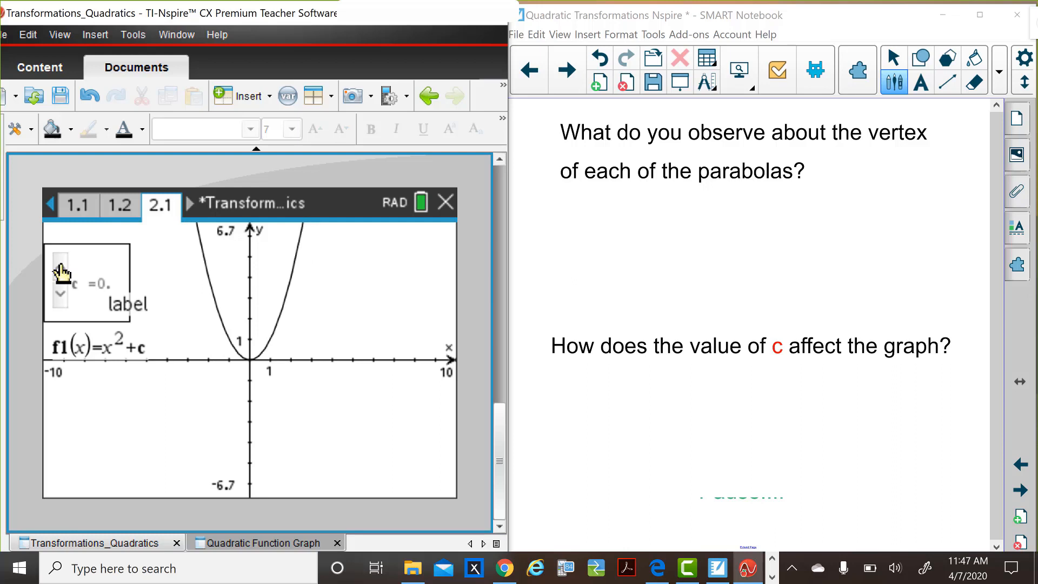
# Raise c to 3, then lower it through −2 to −3 so the vertex sits three units below the origin
pyautogui.click(58, 273)
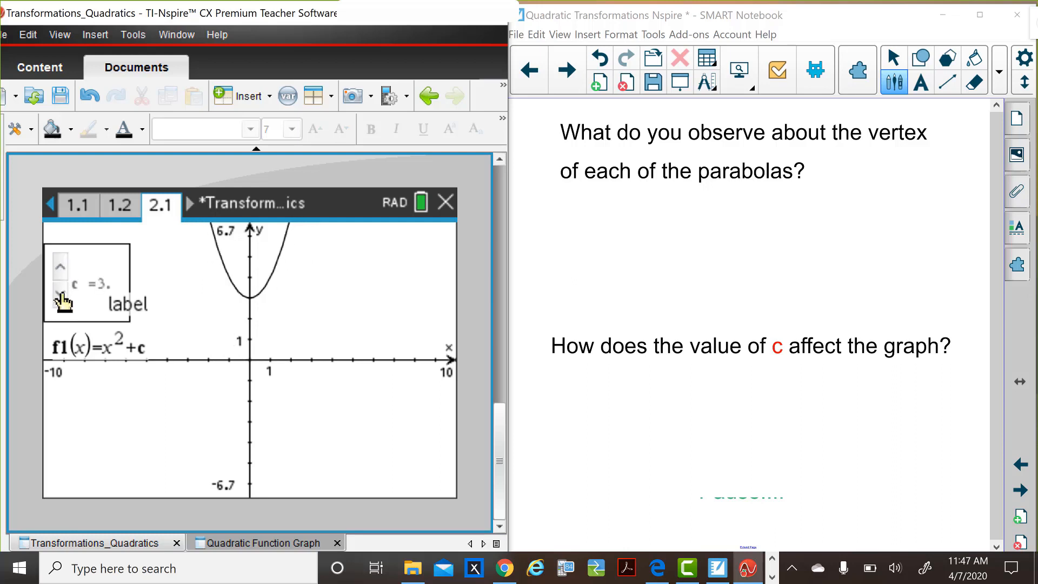
pyautogui.click(59, 292)
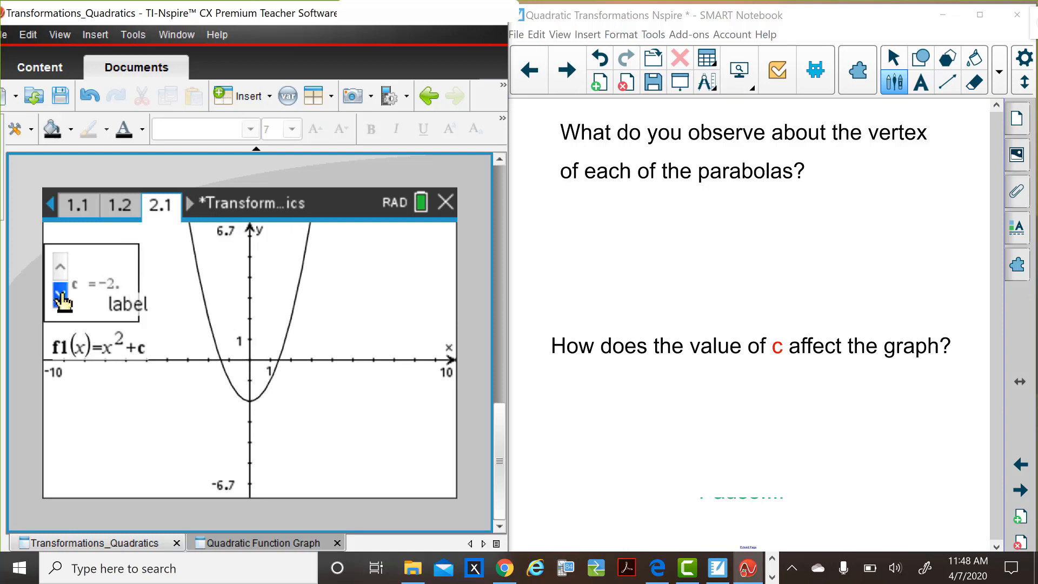
pyautogui.click(60, 305)
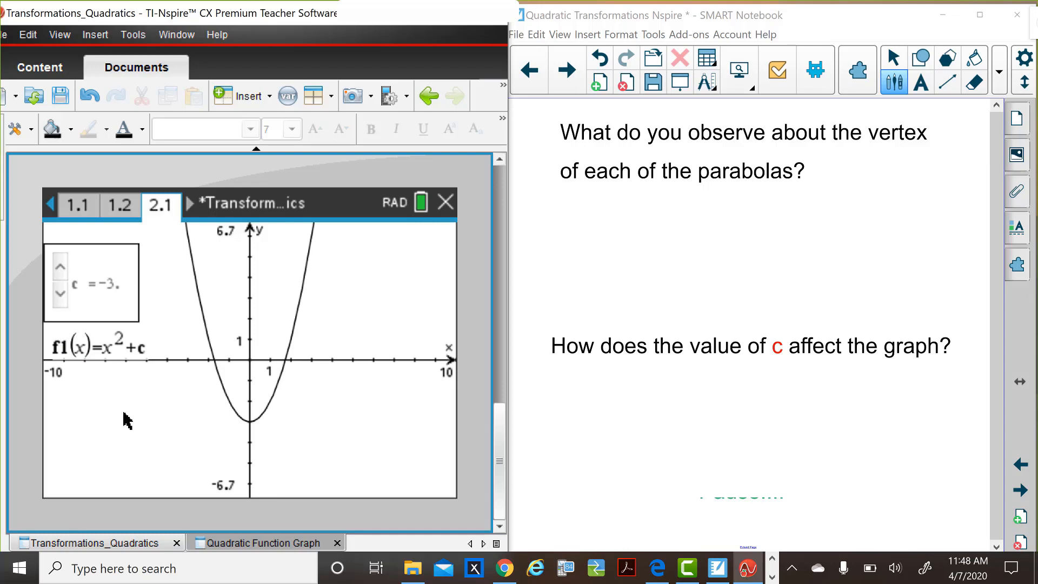
pyautogui.moveTo(339, 446)
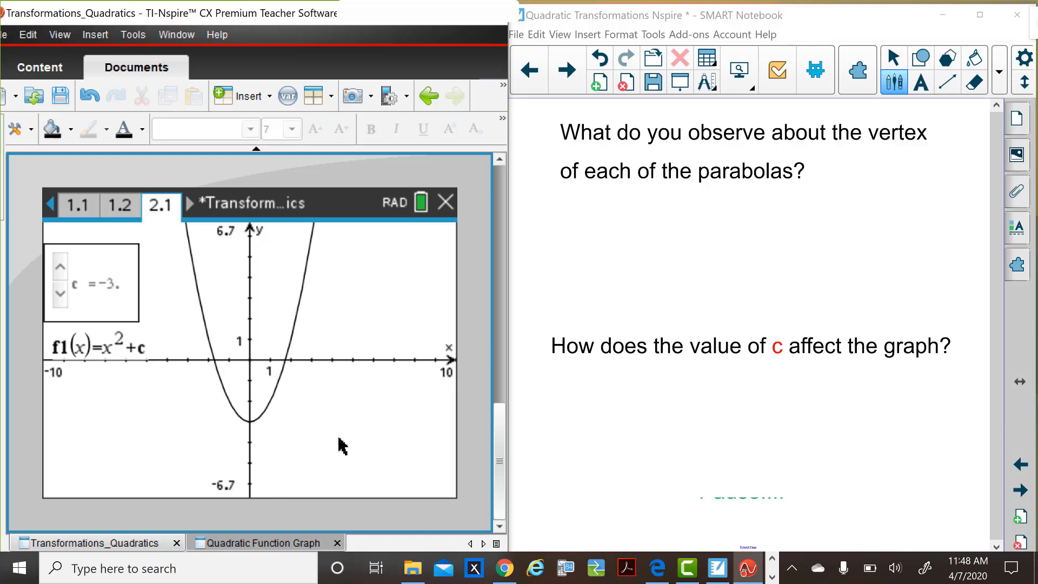
pyautogui.moveTo(352, 439)
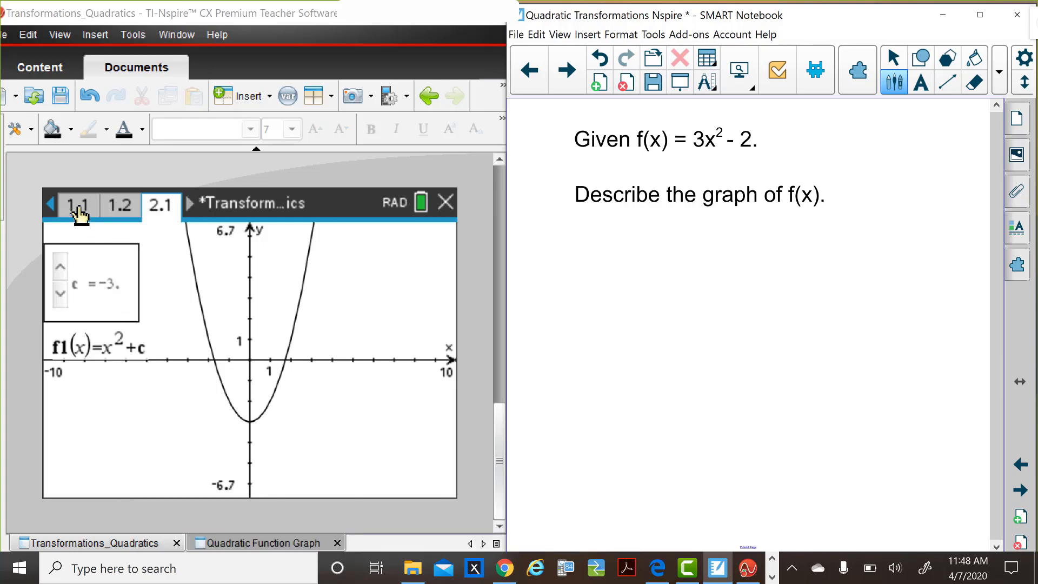
# Go back to page 1.1, the Transformations of Quadratics title page
pyautogui.click(78, 206)
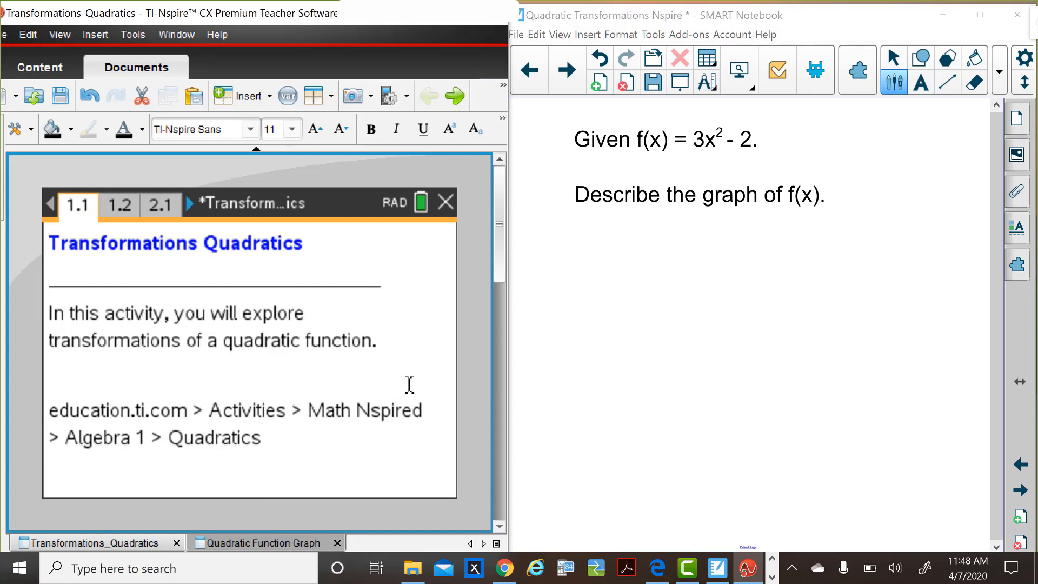
pyautogui.moveTo(623, 480)
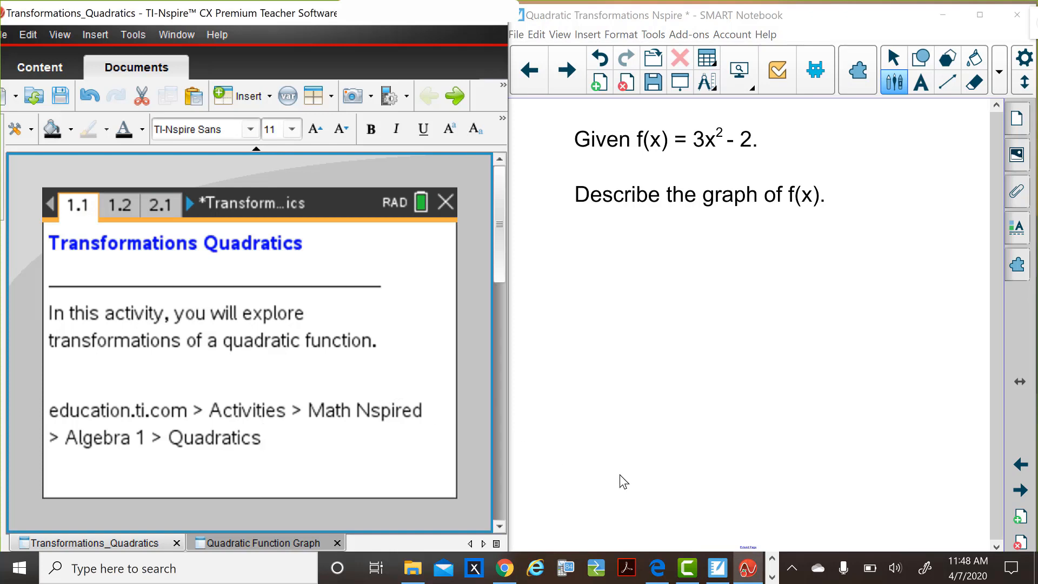